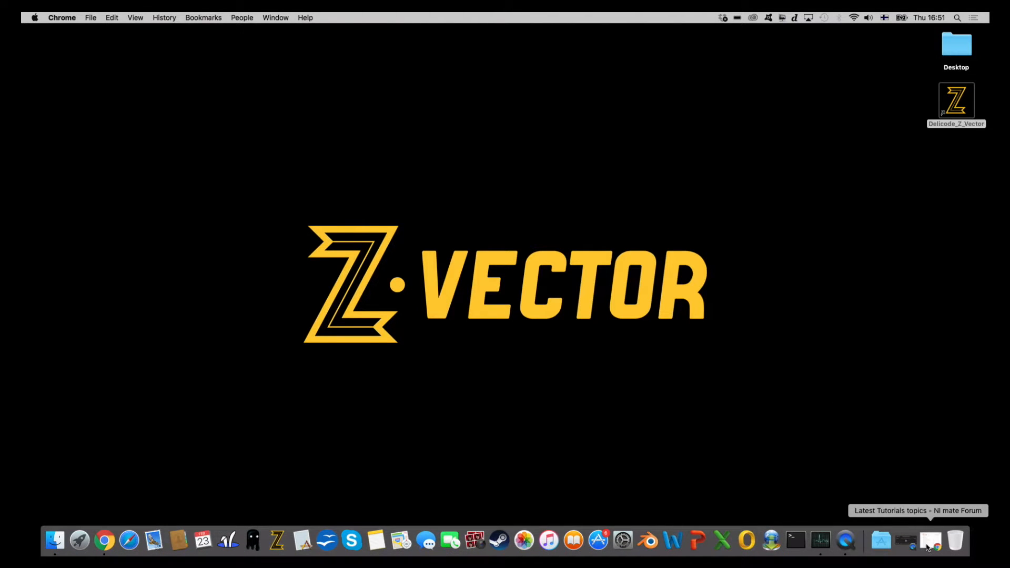
- Browse the Z Vector tutorials in the NI mate forum, then launch Delicode Z Vector from the desktop
left_click(929, 539)
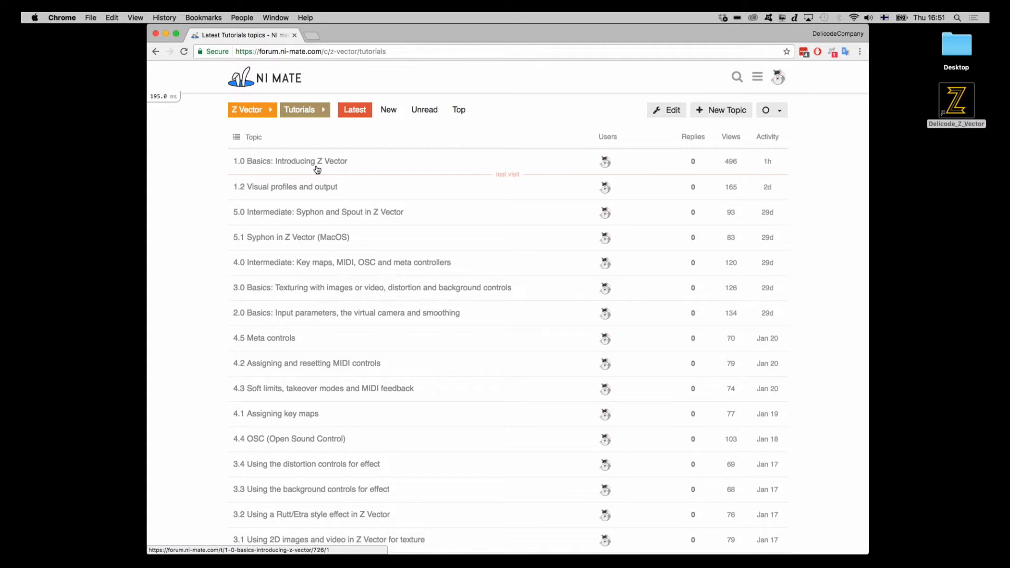
scroll("down", 3)
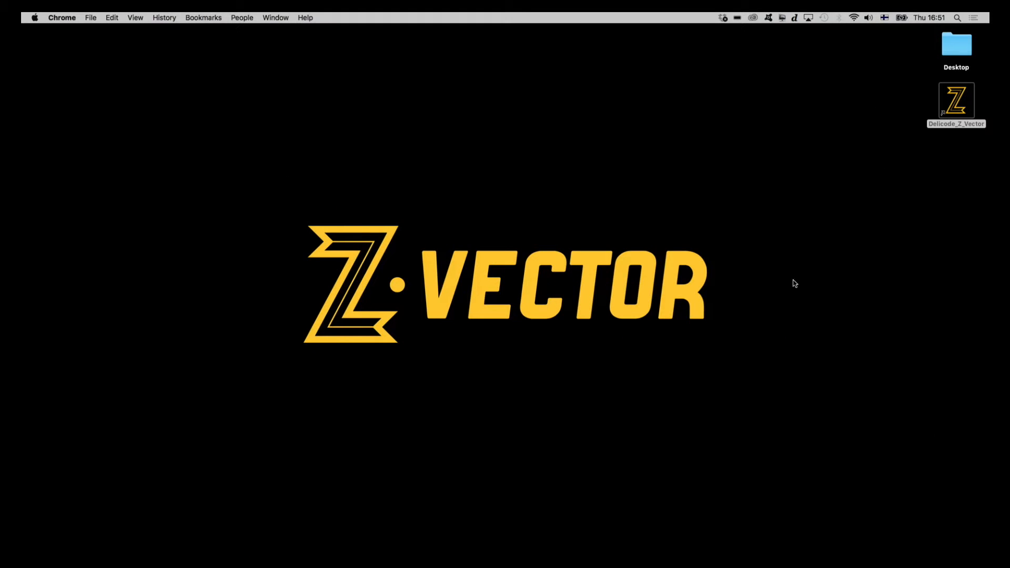
mouse_move(910, 164)
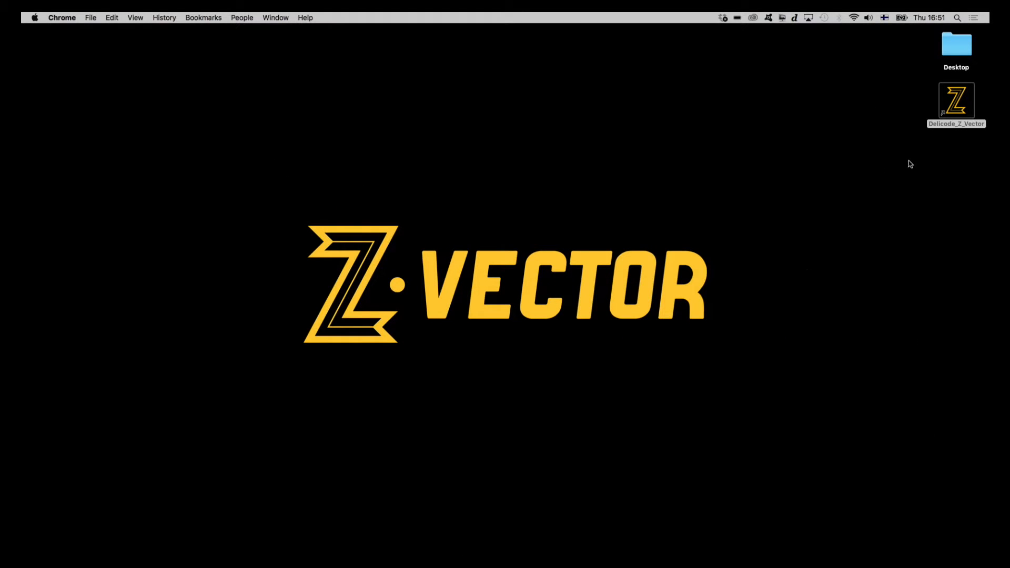
double_click(956, 101)
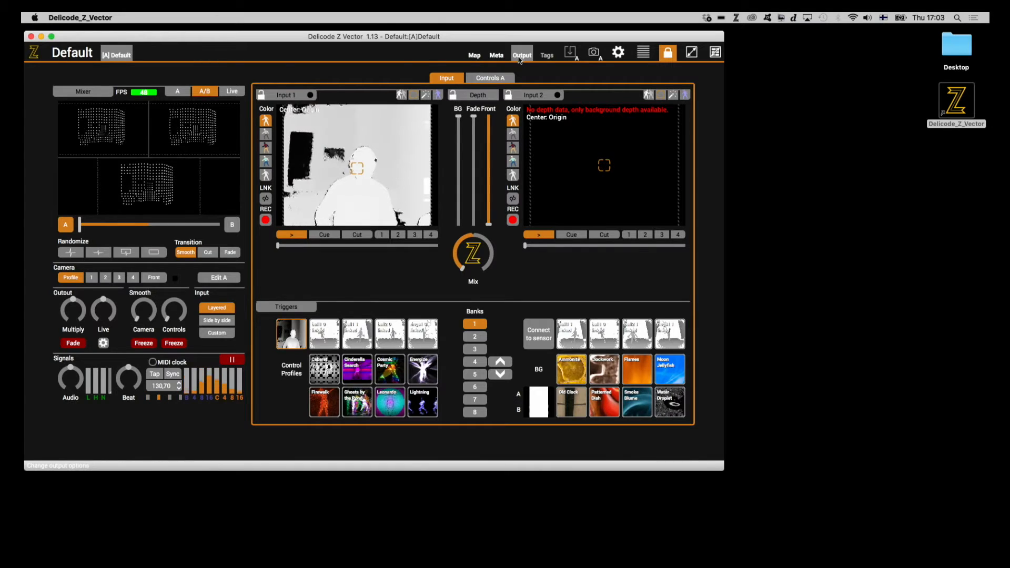
- Show the live output in its own separate window
left_click(521, 55)
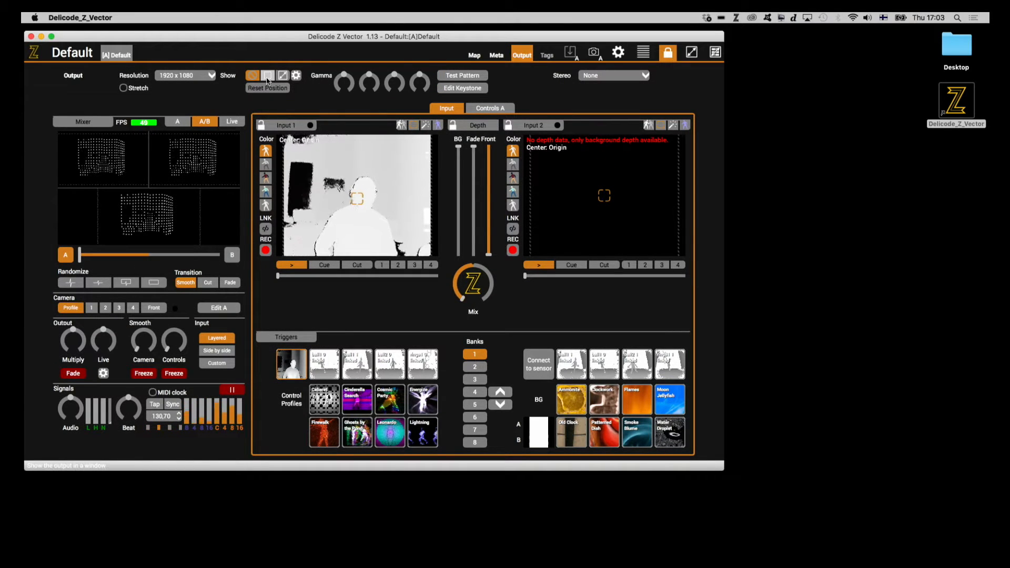
left_click(269, 75)
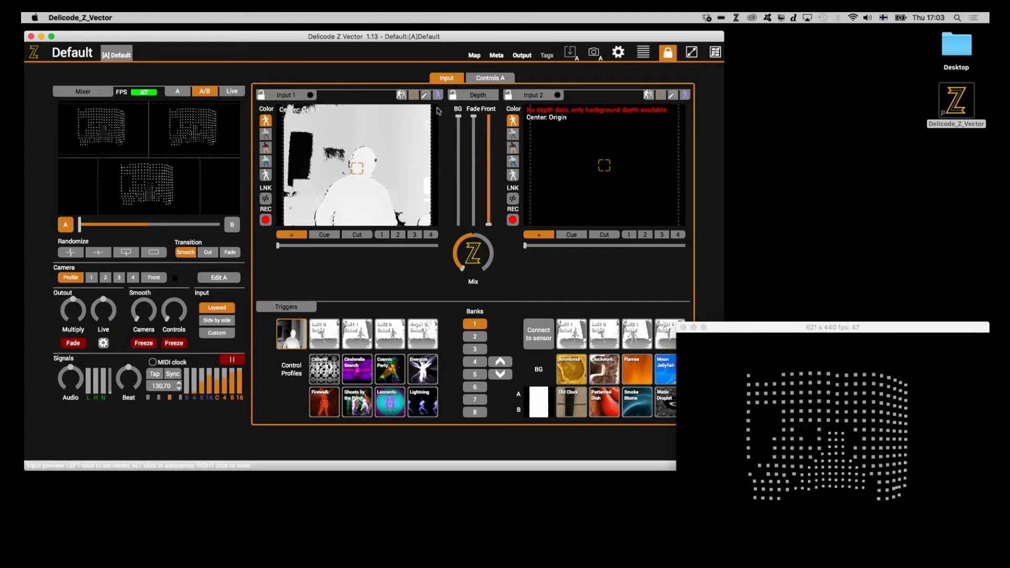
- In Controls A, raise the Geometry Count and render the geometry as a solid shape
left_click(490, 78)
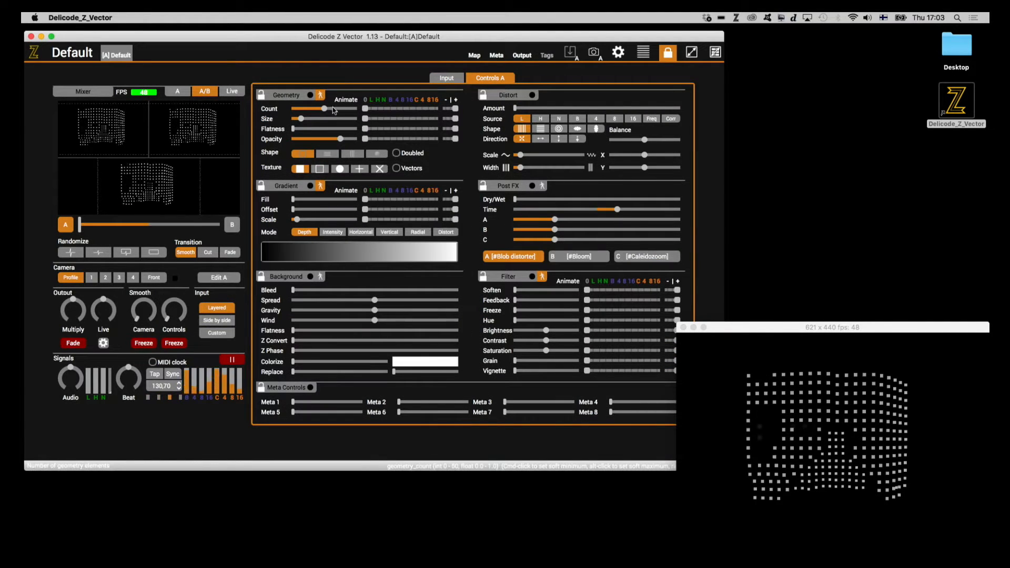
left_click_drag(325, 108, 353, 109)
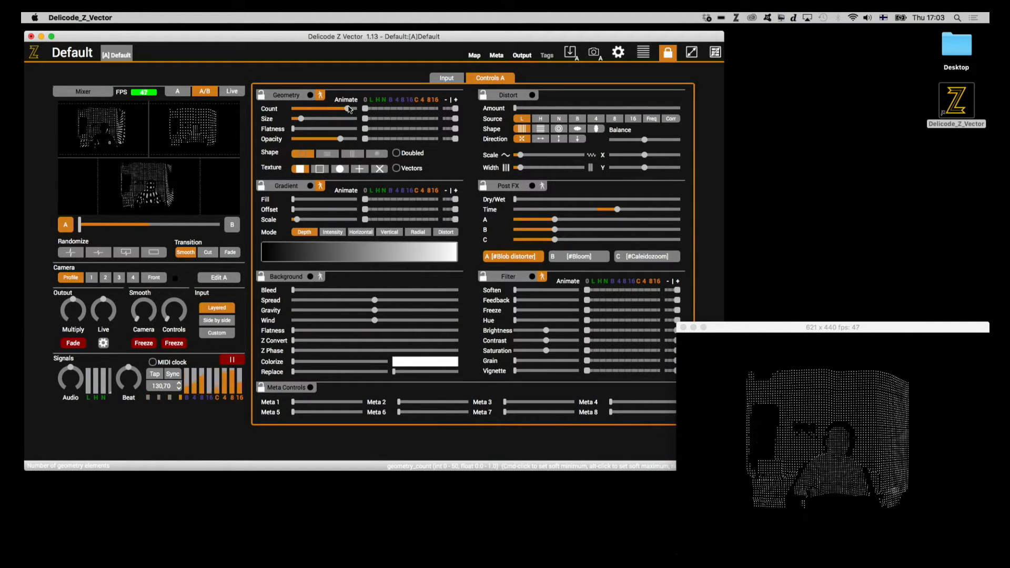
left_click(376, 153)
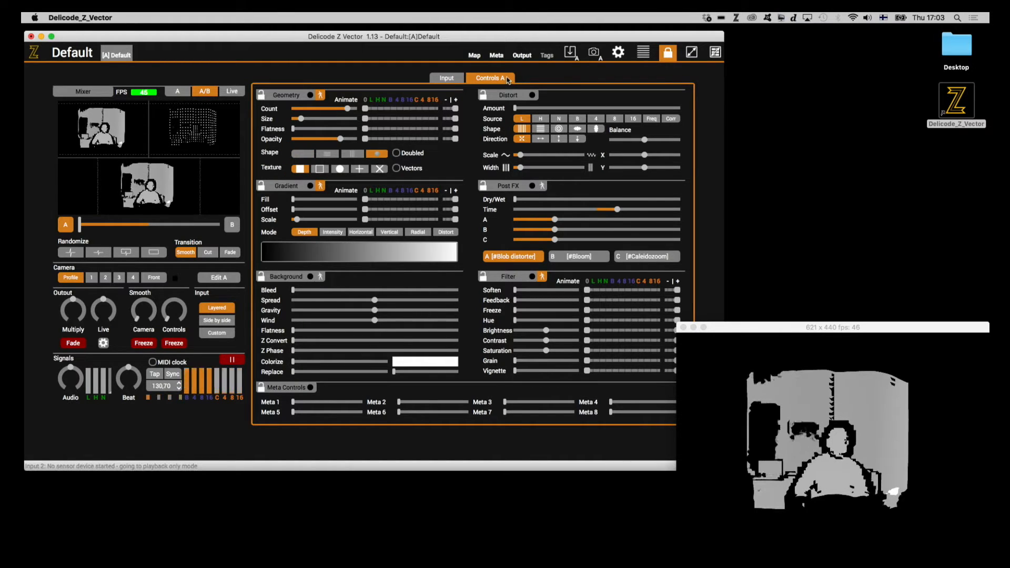
left_click(445, 78)
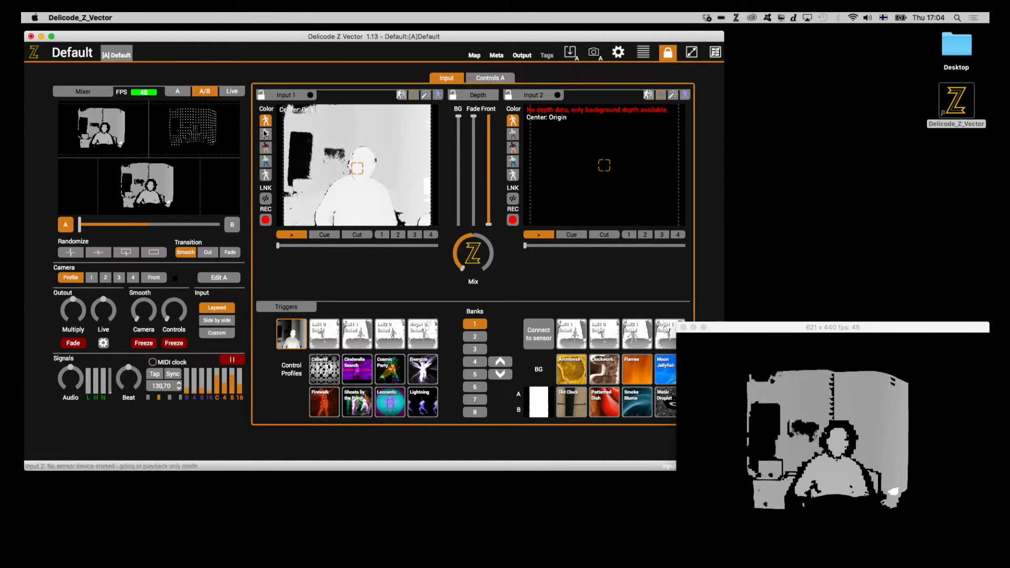
- Cycle Input 1's colour modes and settle on the camera's full-colour image
left_click(264, 135)
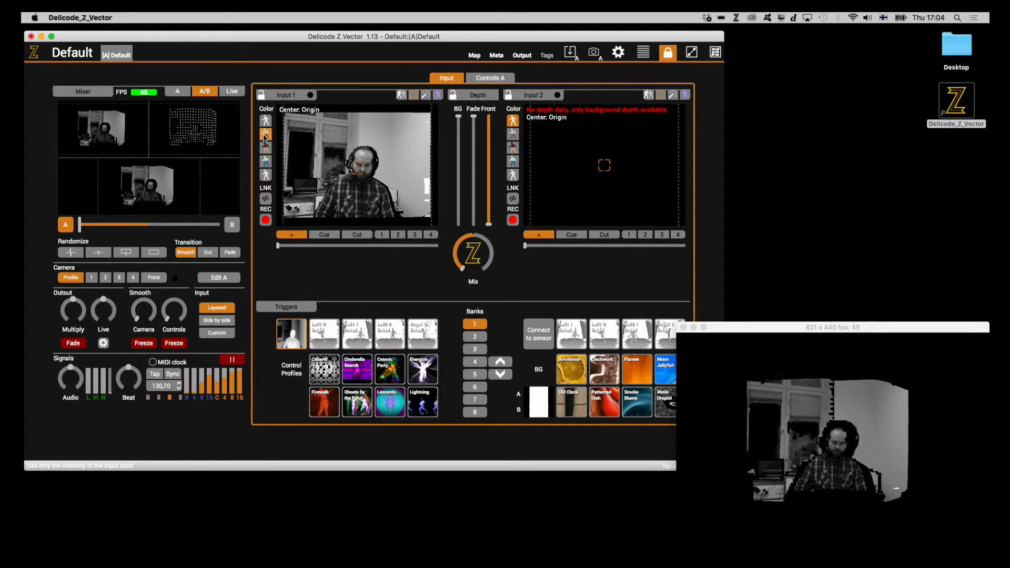
left_click(265, 147)
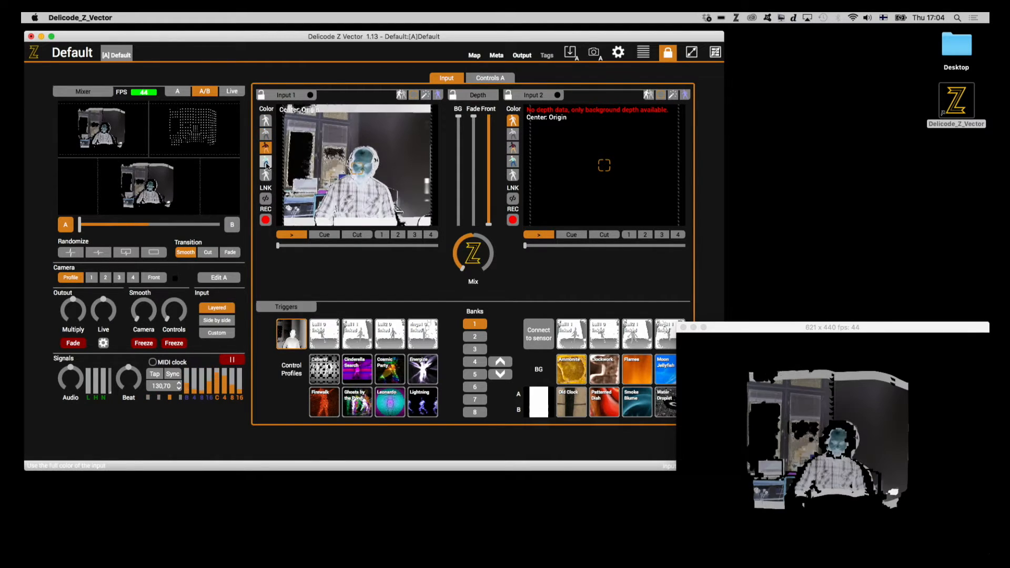
left_click(265, 161)
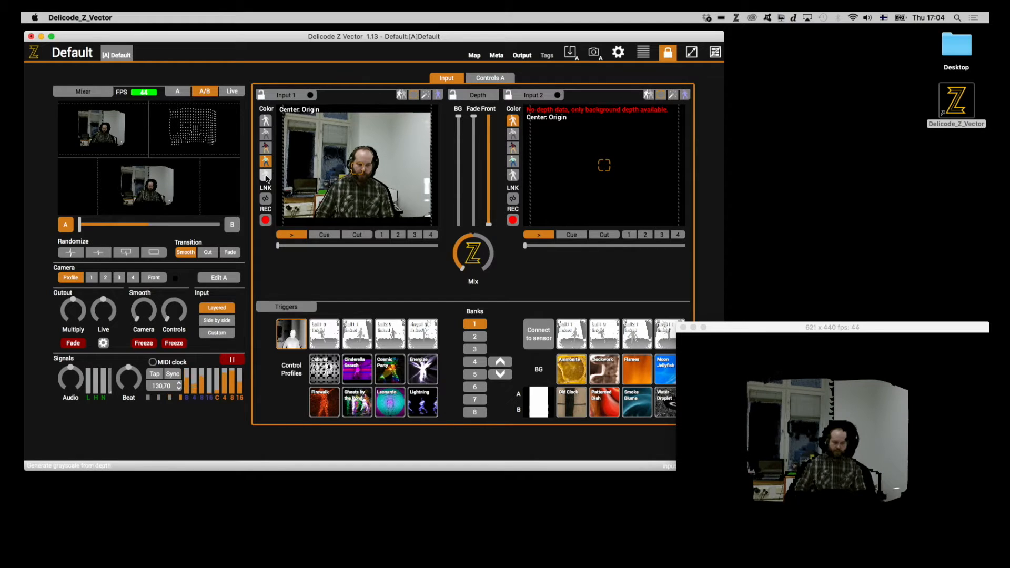
left_click(265, 174)
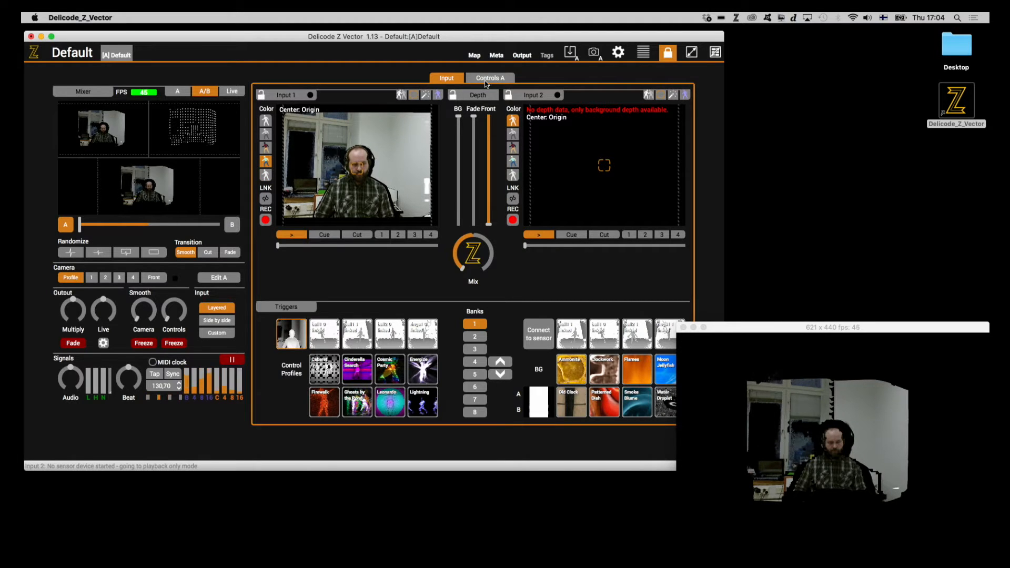
- Set the gradient mode to Intensity and blend its fill into the image
left_click(490, 78)
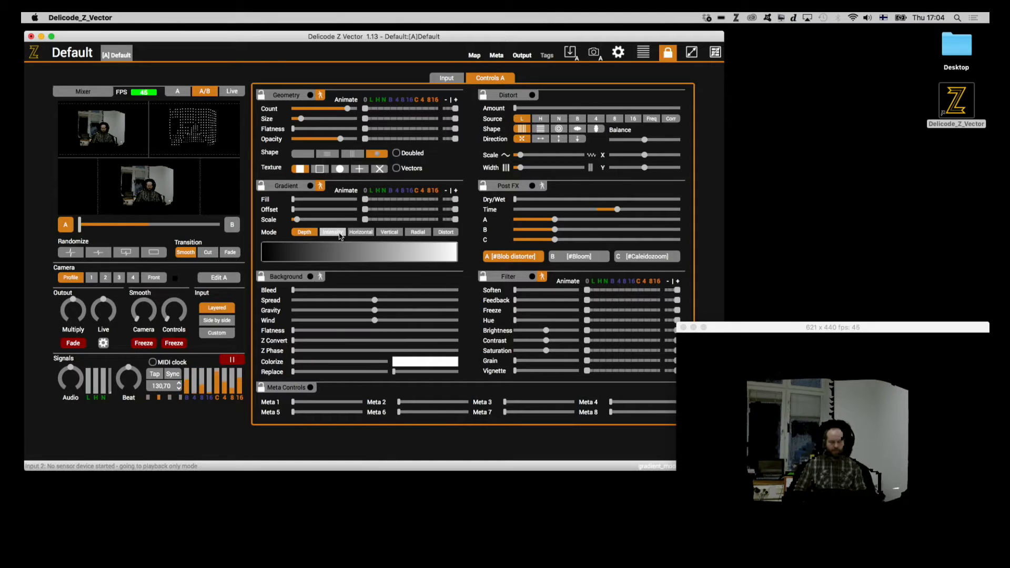
left_click(332, 235)
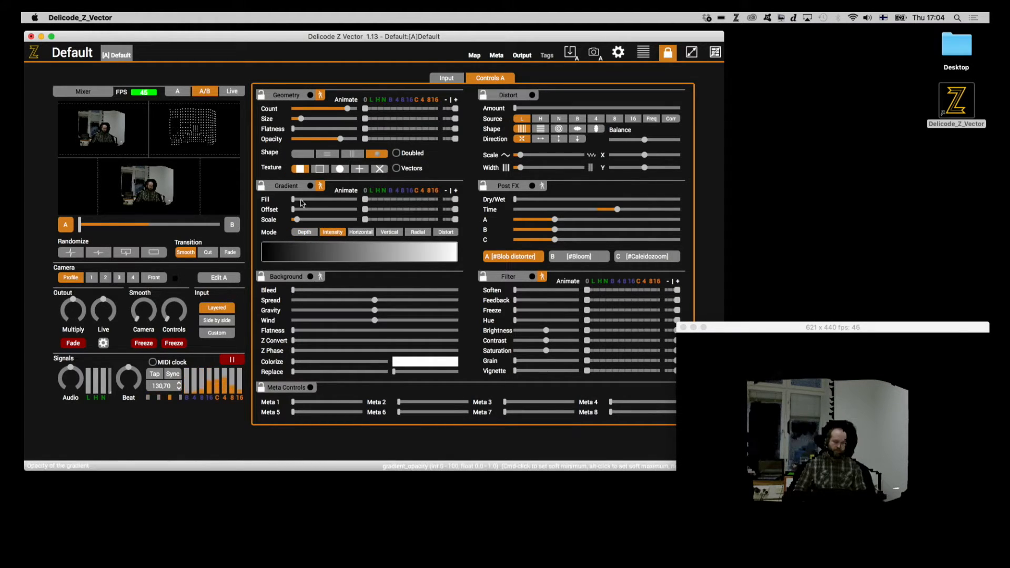
left_click_drag(293, 199, 341, 199)
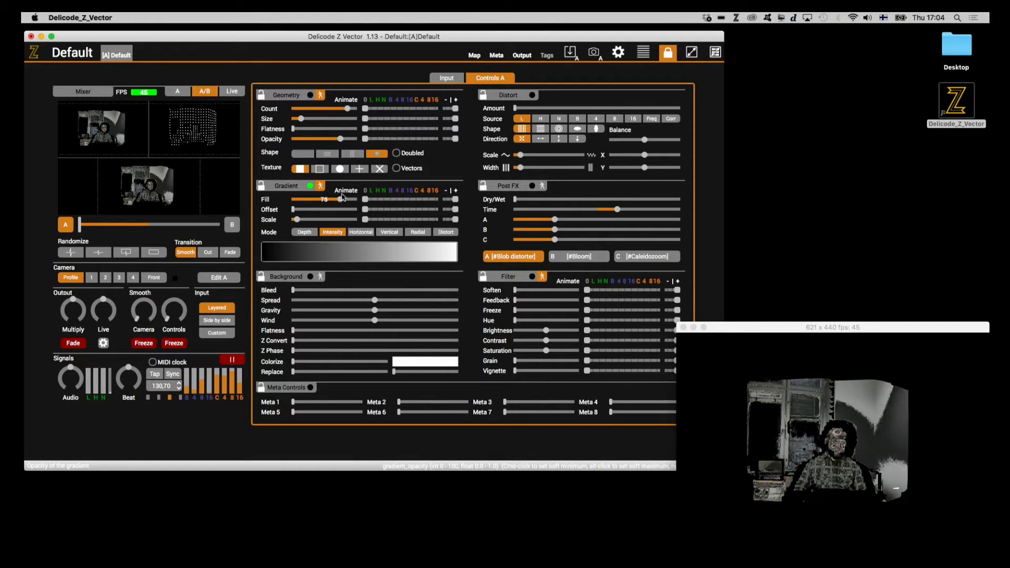
left_click_drag(339, 199, 360, 199)
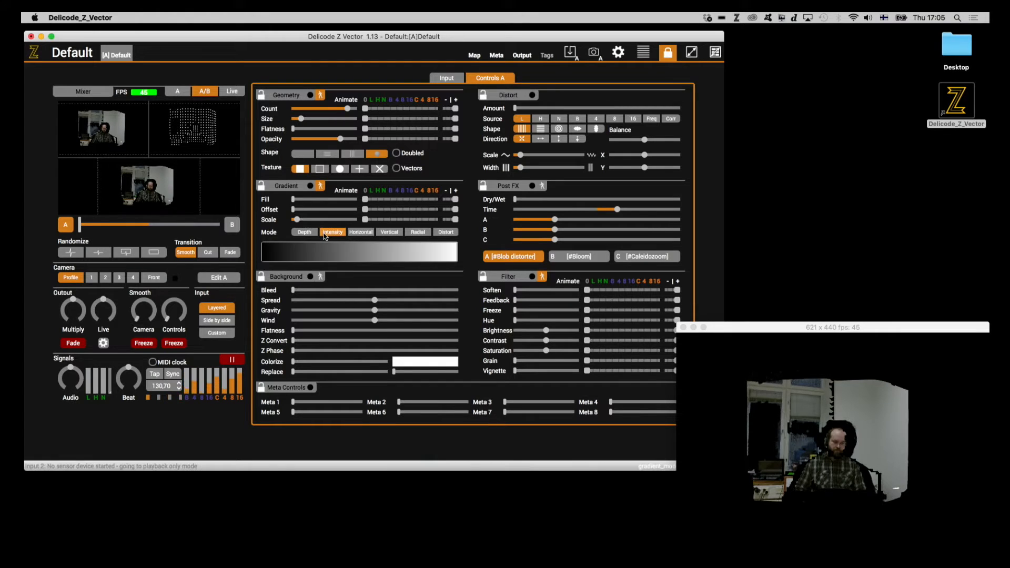
- Make Input 1 generate greyscale from depth, then stretch the gradient scale across the figure
left_click(445, 77)
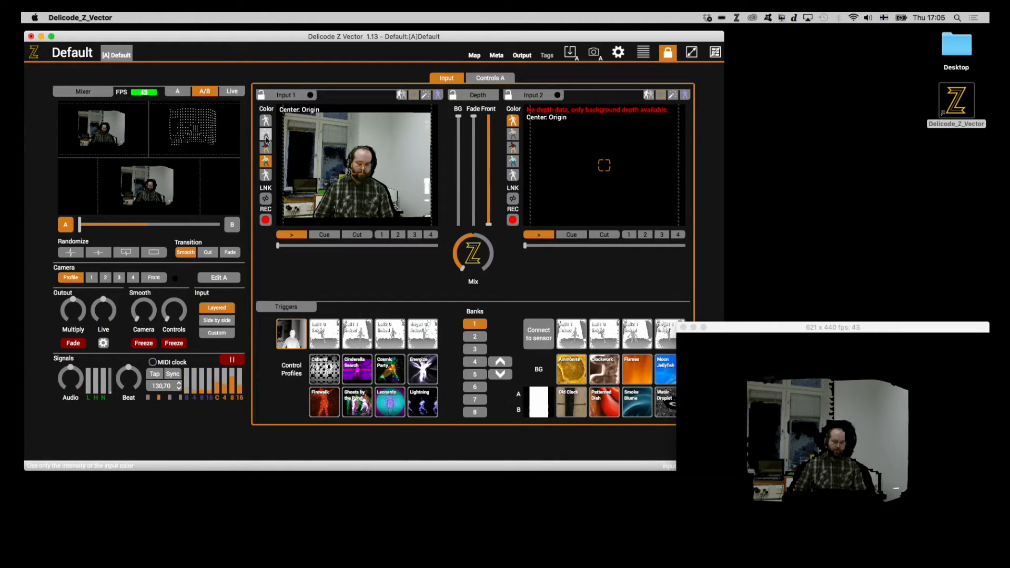
left_click(266, 174)
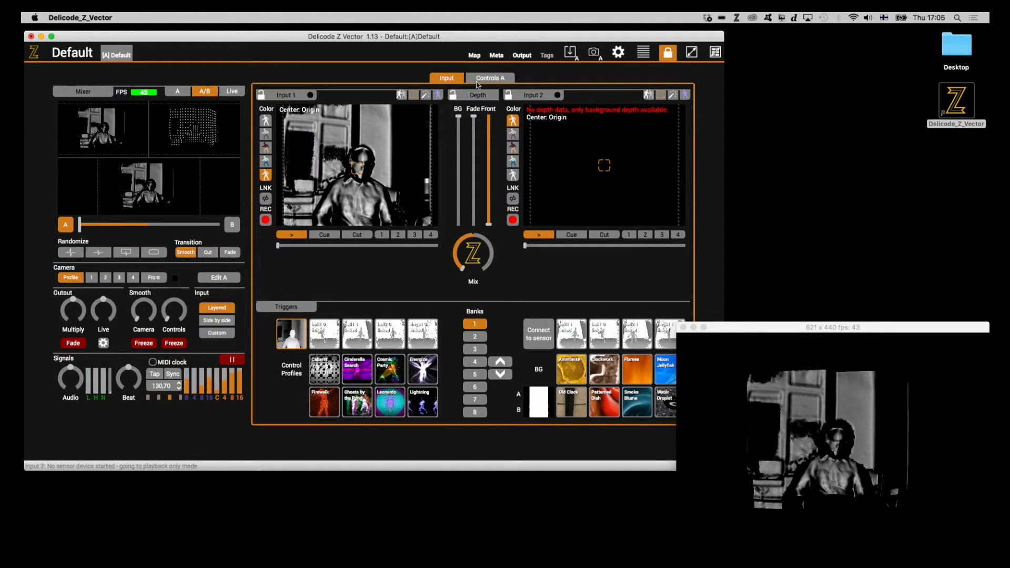
left_click(490, 78)
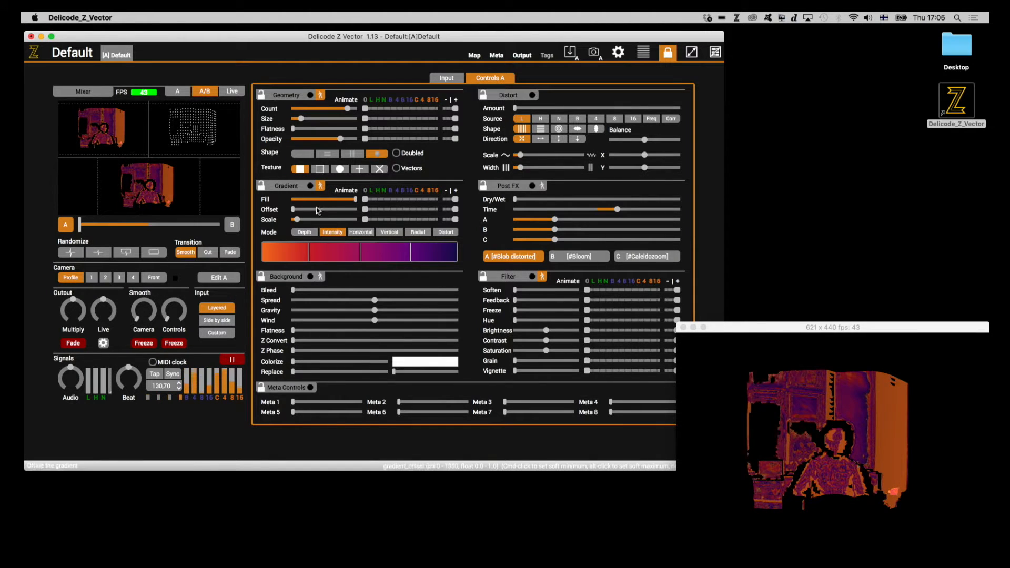
left_click_drag(293, 219, 312, 219)
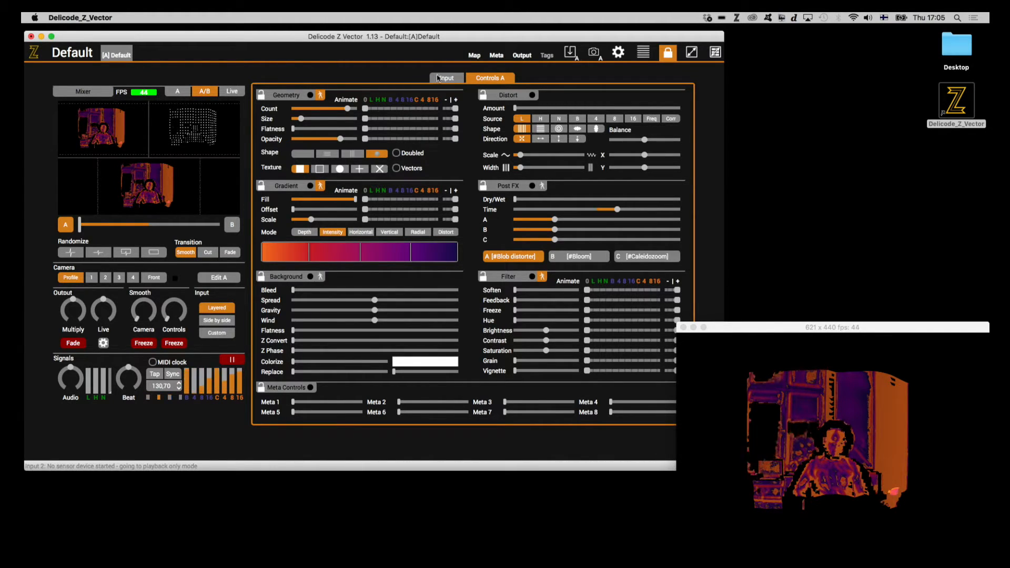
- Return to the Input settings and toggle linking of playback and parameters between the inputs
left_click(445, 78)
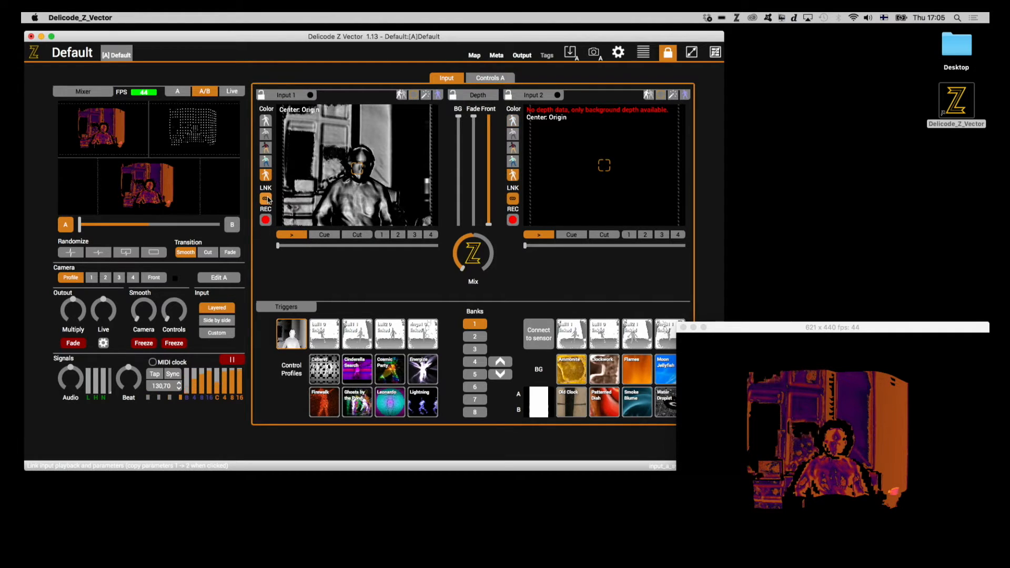
left_click(265, 199)
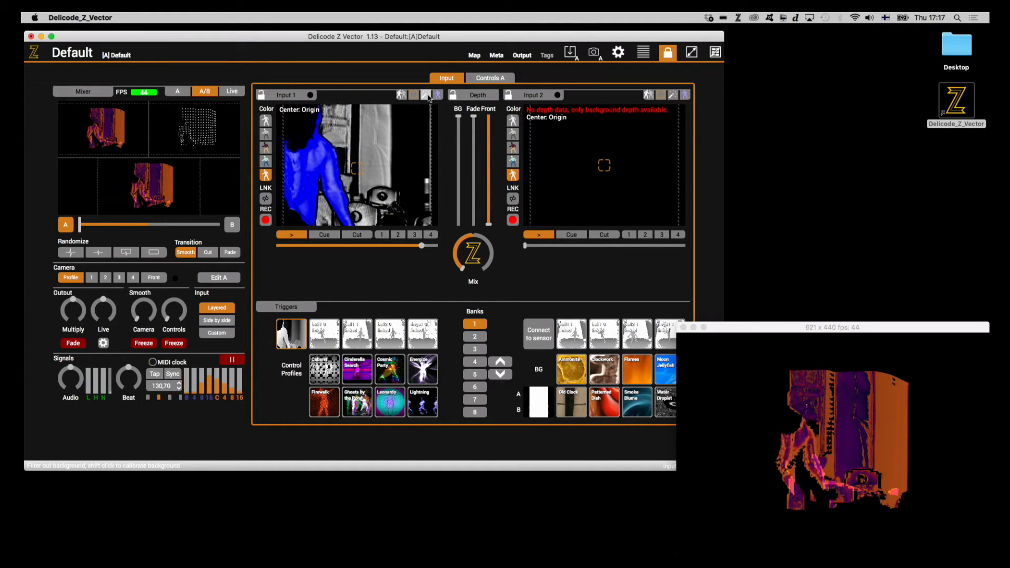
- Turn on background filtering for Input 1 to isolate the tracked user
left_click(436, 95)
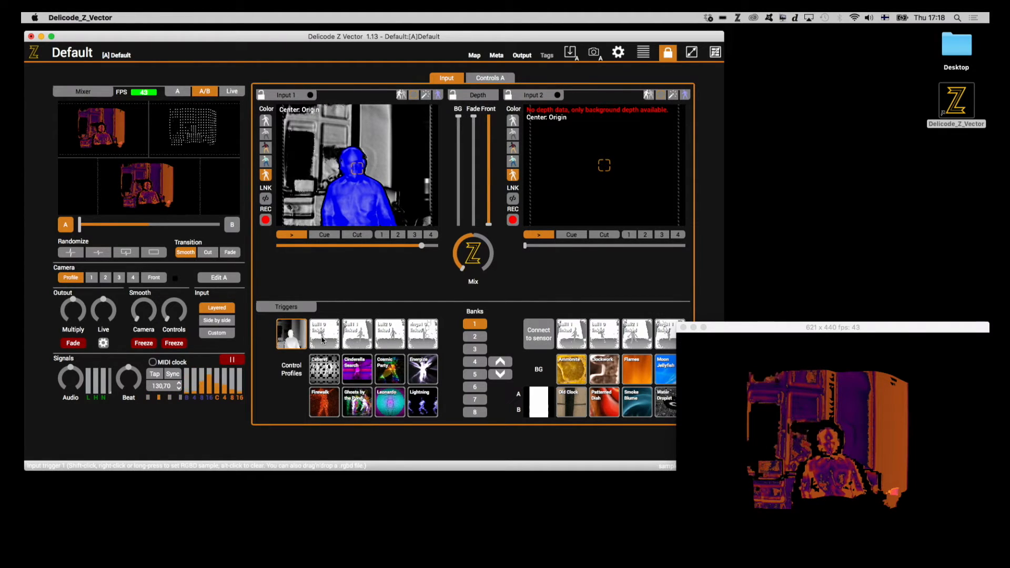
- Activate the first Input trigger slot in the Triggers row
left_click(324, 333)
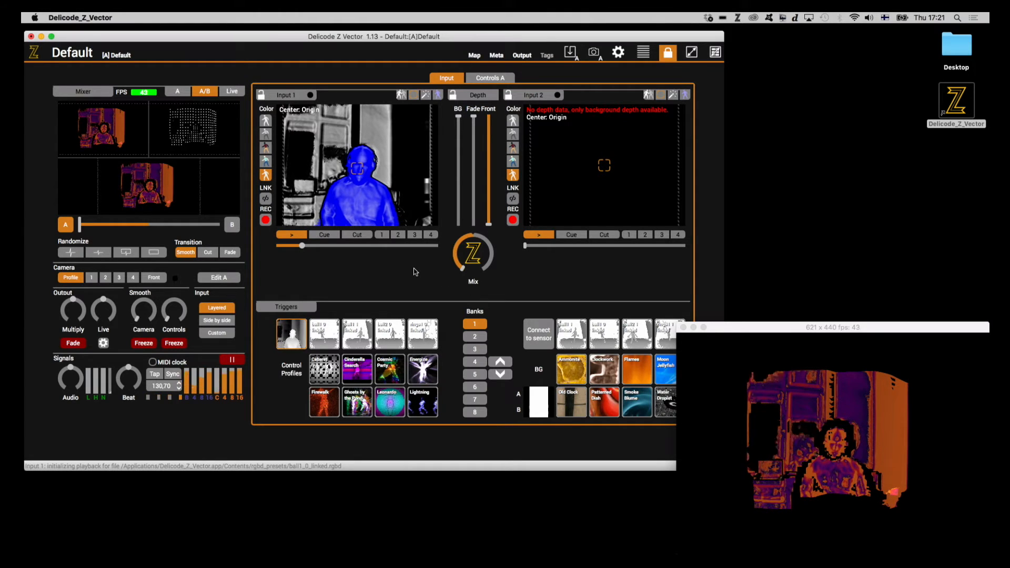
left_click(218, 307)
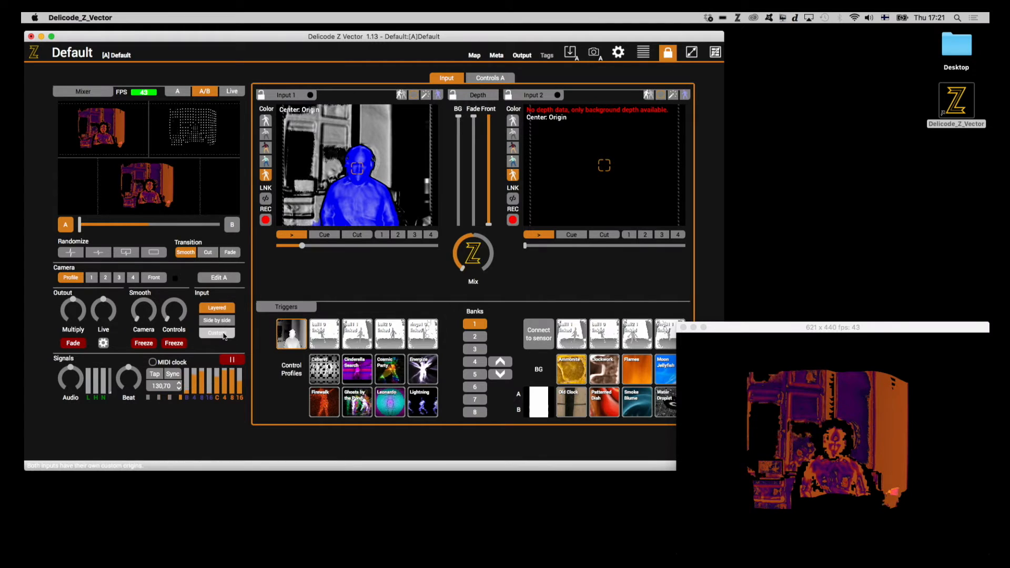
left_click(218, 307)
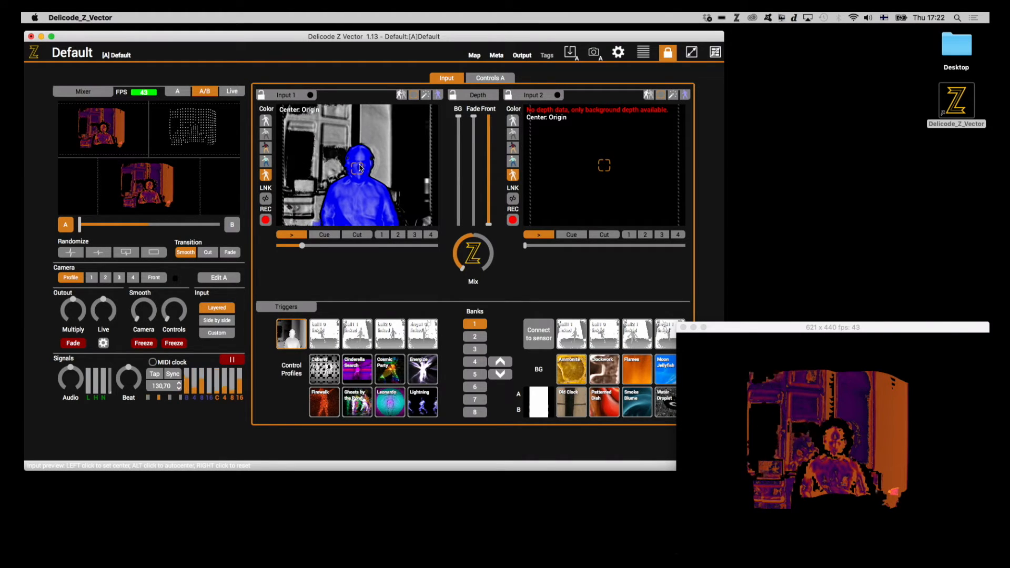
left_click(359, 166)
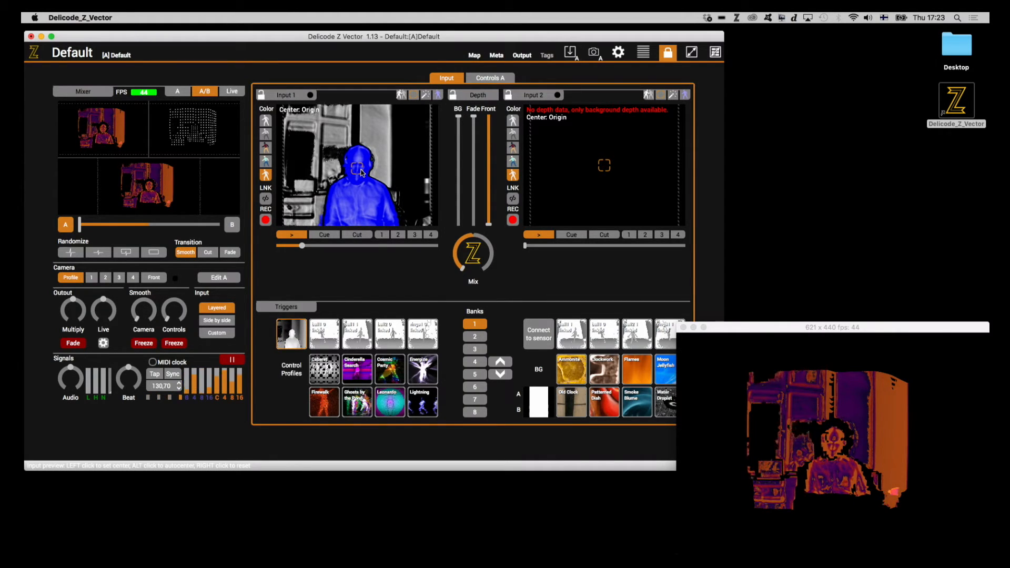
left_click(358, 171)
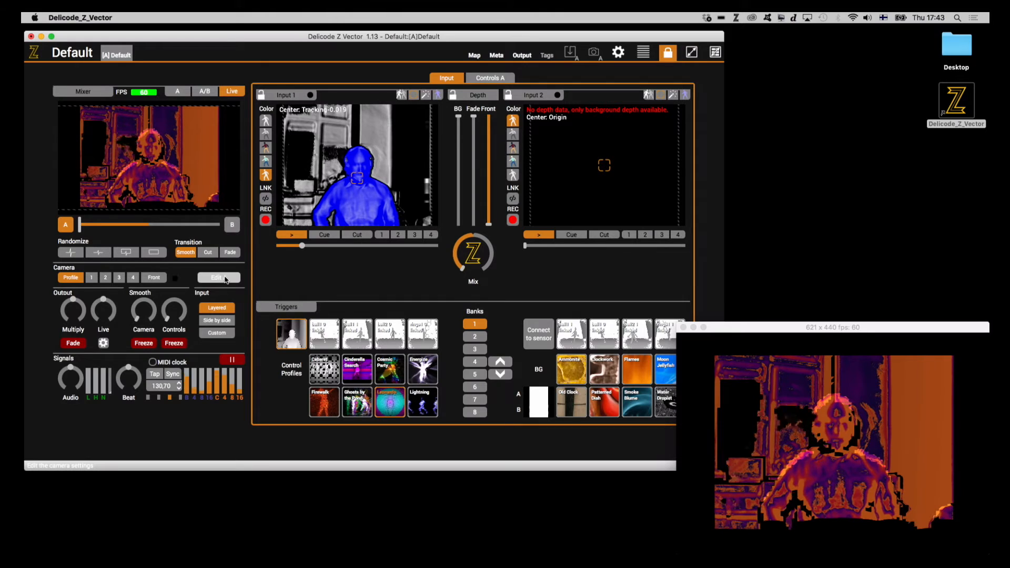
- Show the Edit A camera panel with its yaw, pitch, roll, zoom and FOV sliders
left_click(215, 277)
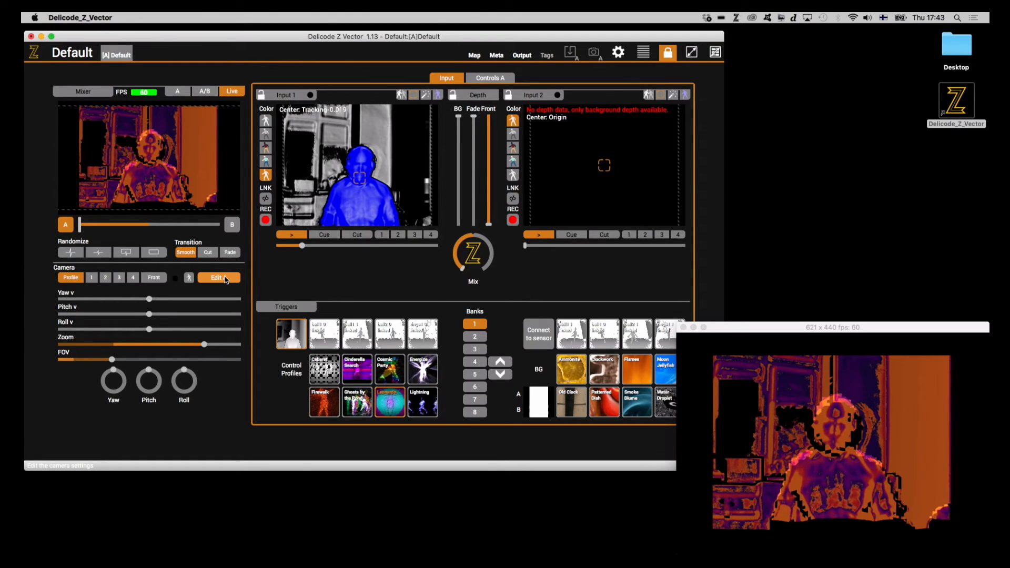
left_click(188, 278)
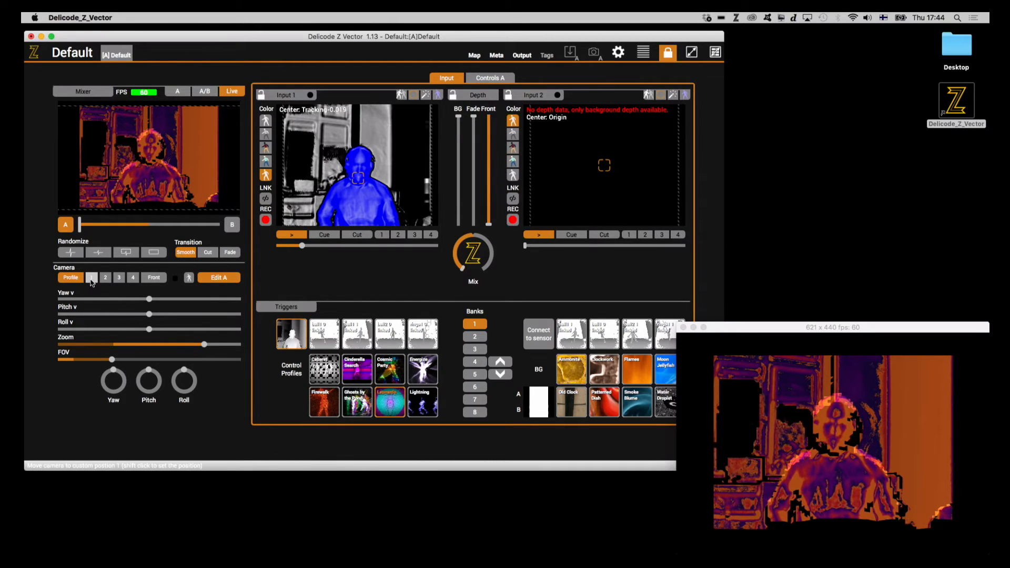
left_click(118, 277)
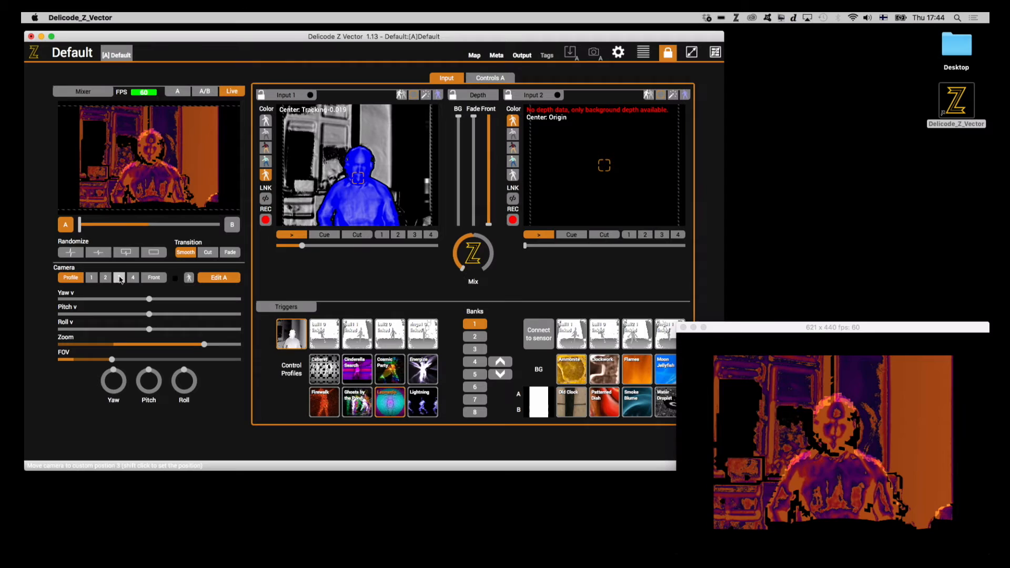
left_click(91, 277)
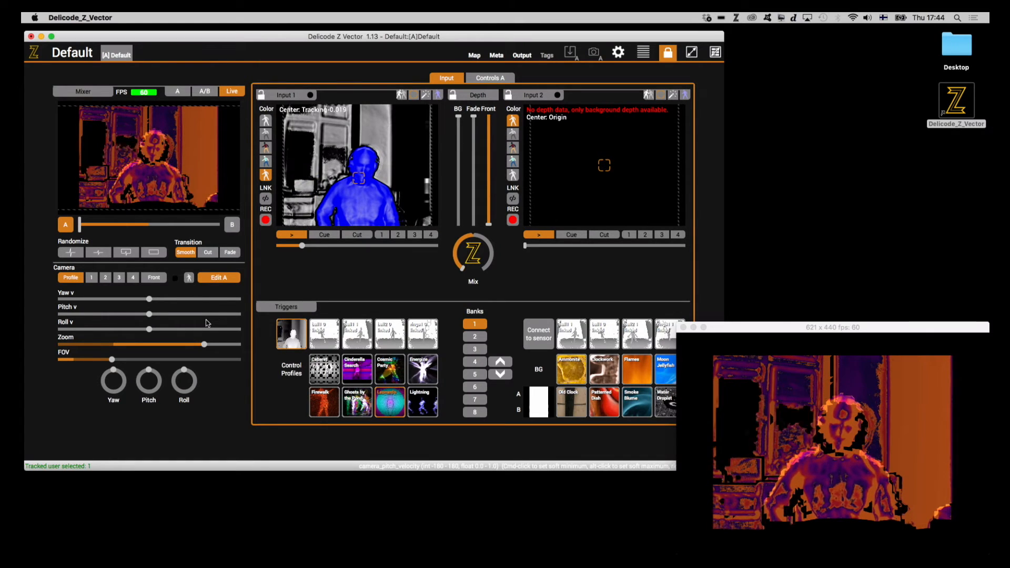
- Centre the view on the user's head and give the camera horizontal yaw velocity to circle the user
left_click(218, 278)
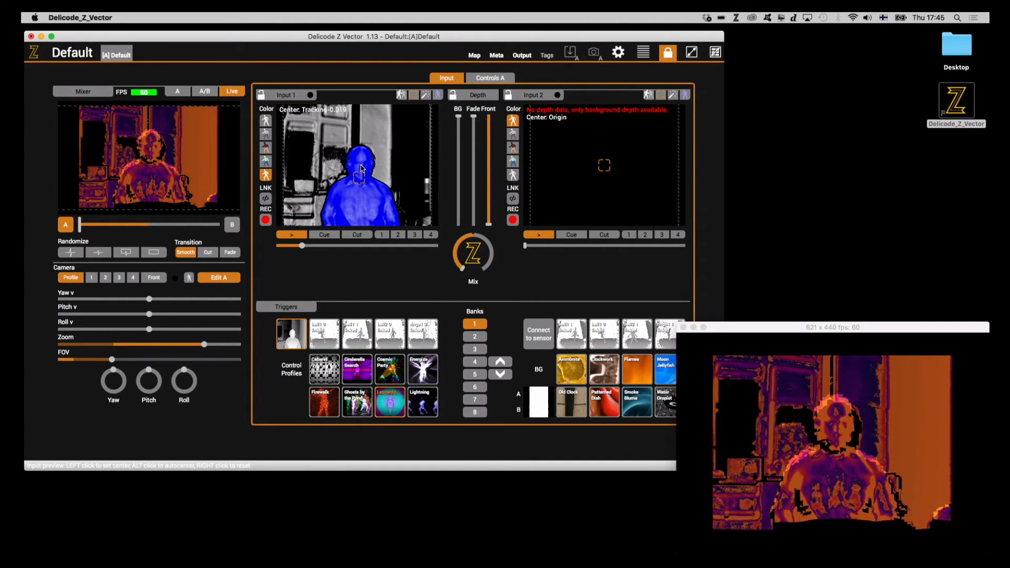
left_click(359, 184)
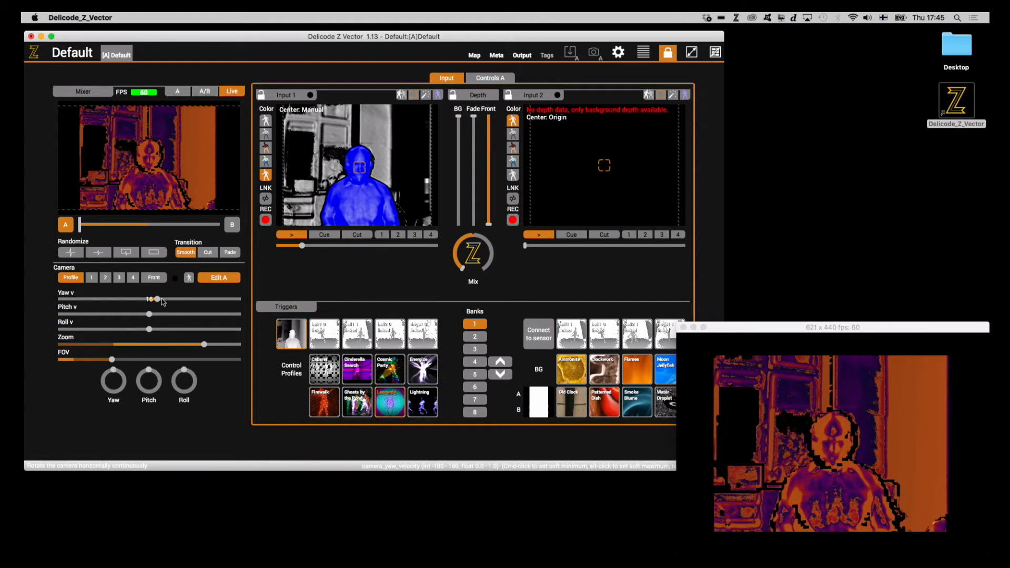
left_click_drag(157, 299, 168, 299)
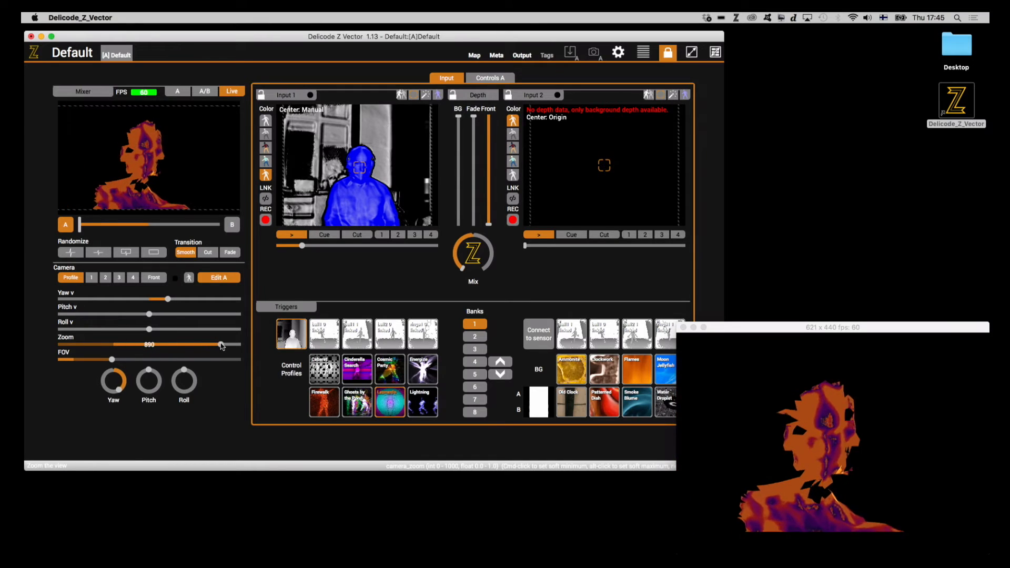
- Zoom in, jump to camera preset 1, widen the FOV and swap the yaw spin for continuous vertical tilt
left_click_drag(221, 345, 226, 345)
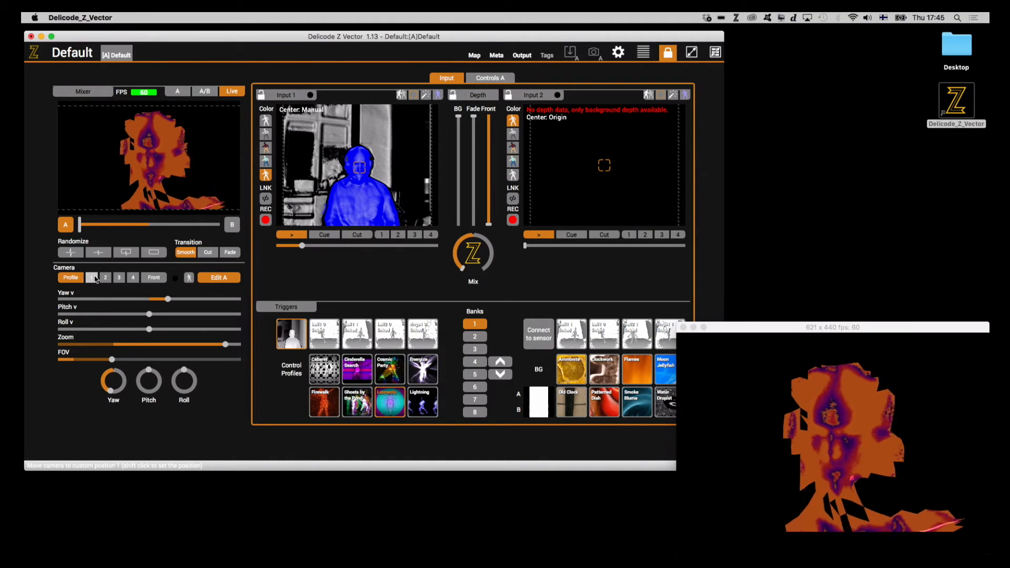
left_click(92, 277)
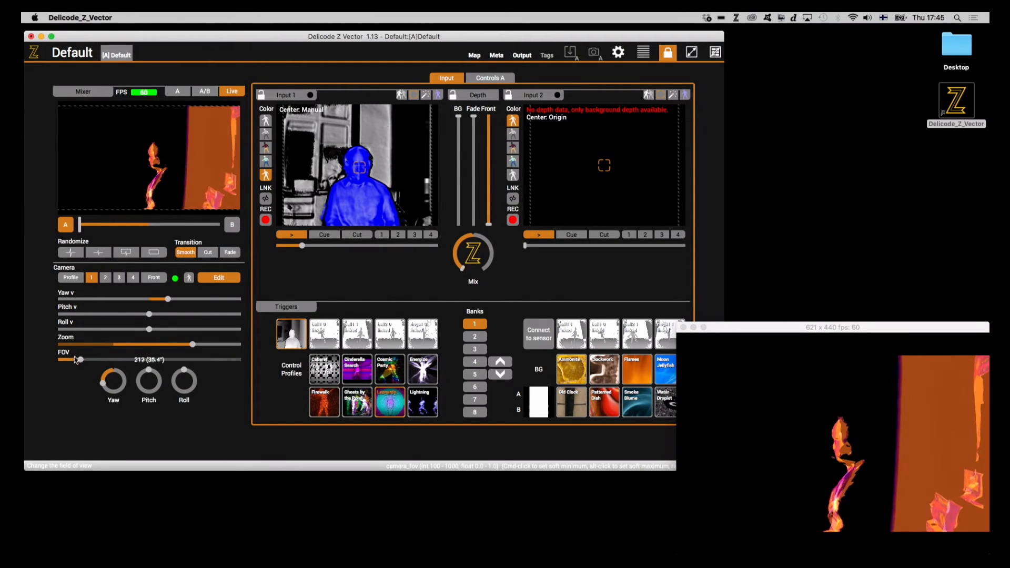
left_click_drag(77, 359, 69, 359)
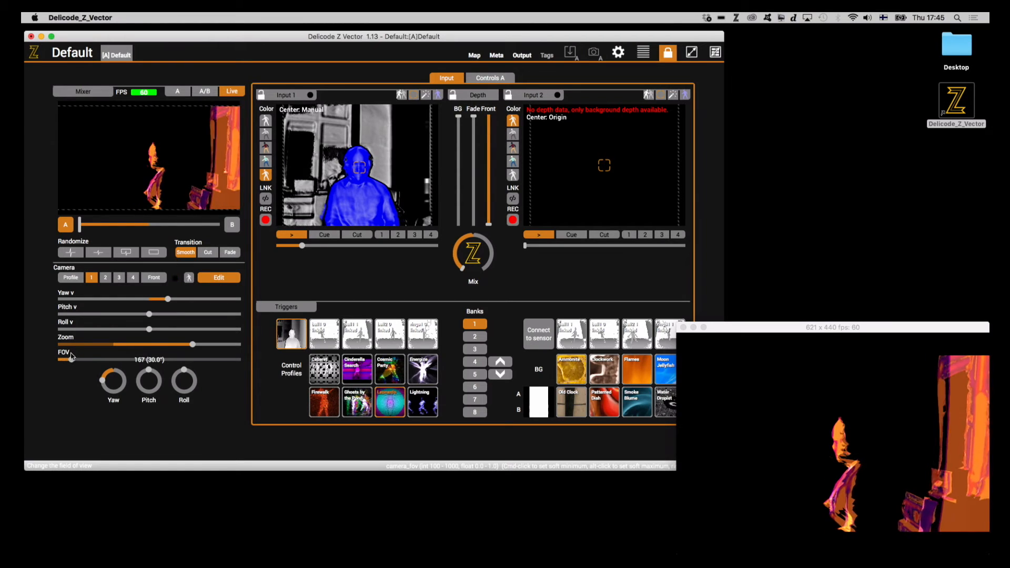
left_click_drag(69, 359, 188, 359)
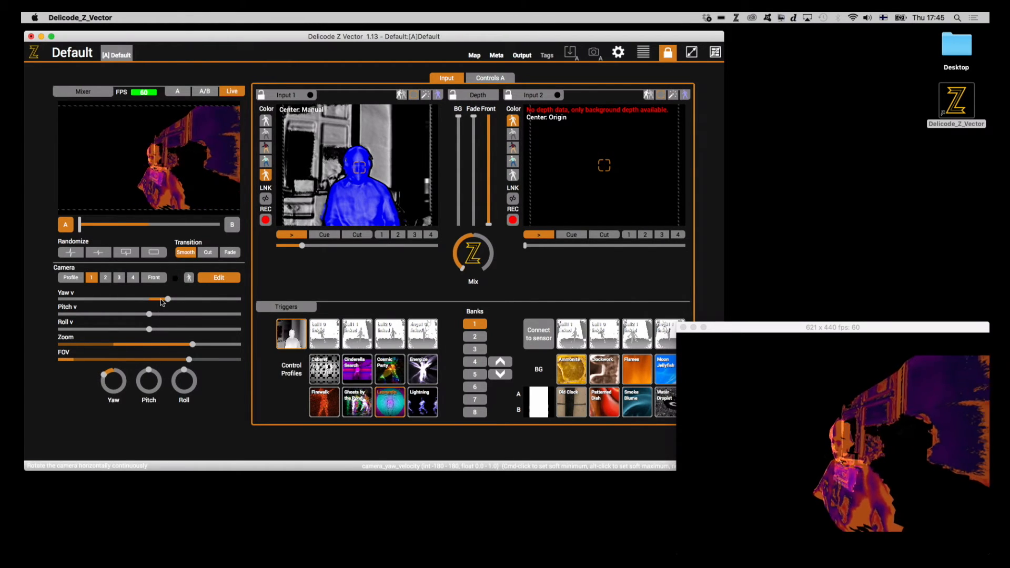
left_click_drag(167, 299, 149, 298)
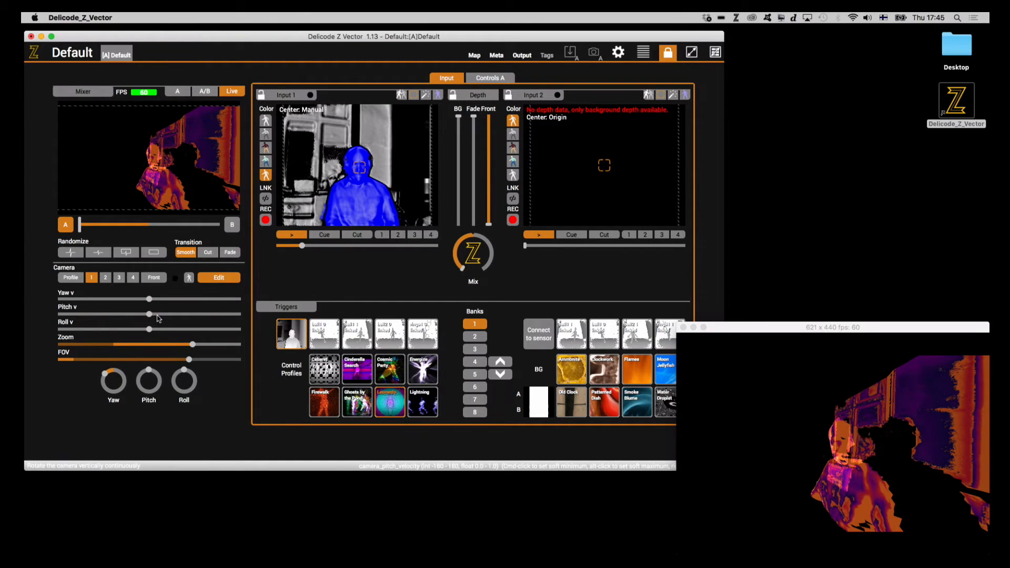
left_click_drag(132, 314, 169, 314)
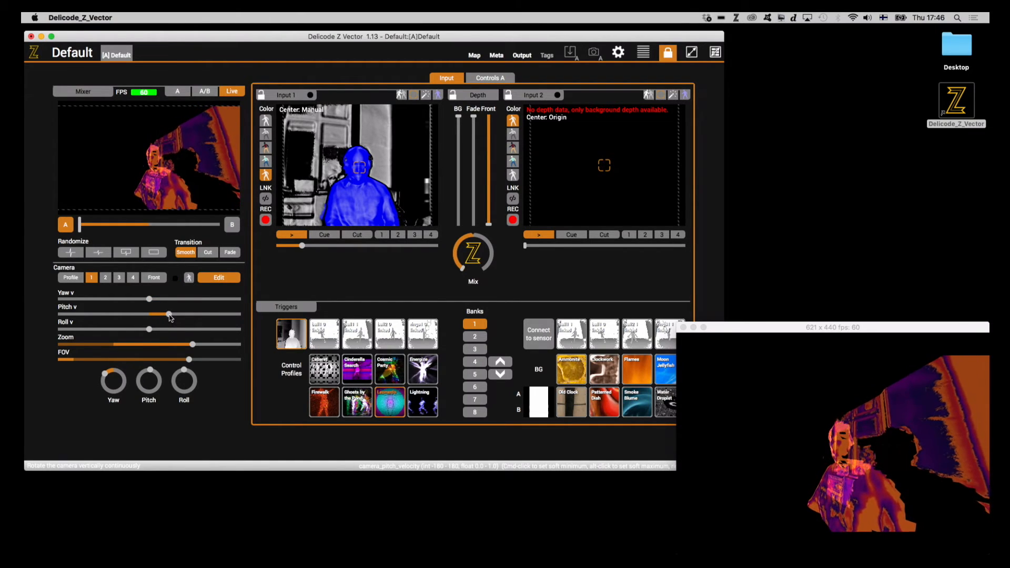
- Move to camera preset 2, save the current angle there, then return to preset 1
left_click(104, 278)
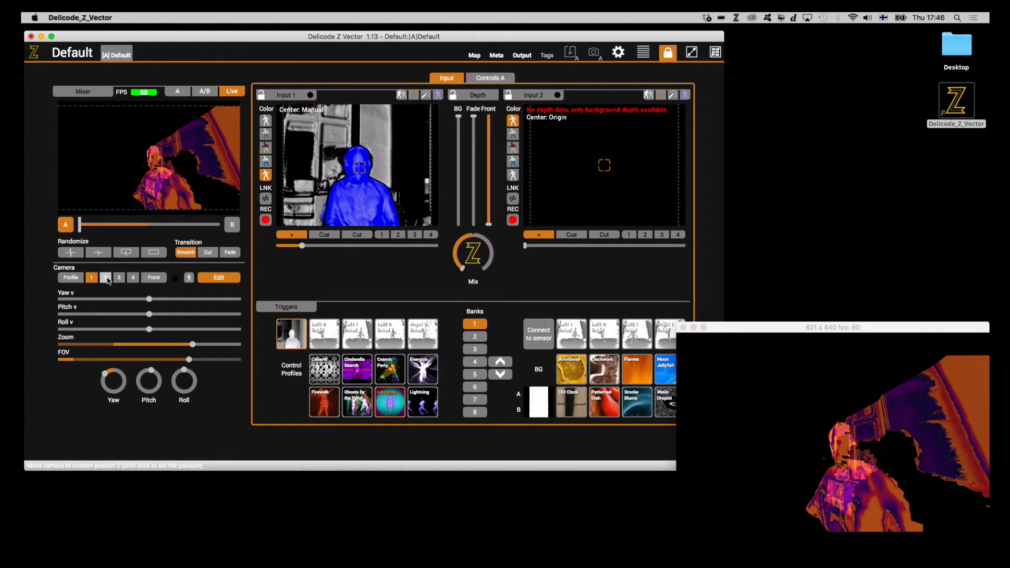
left_click(105, 277)
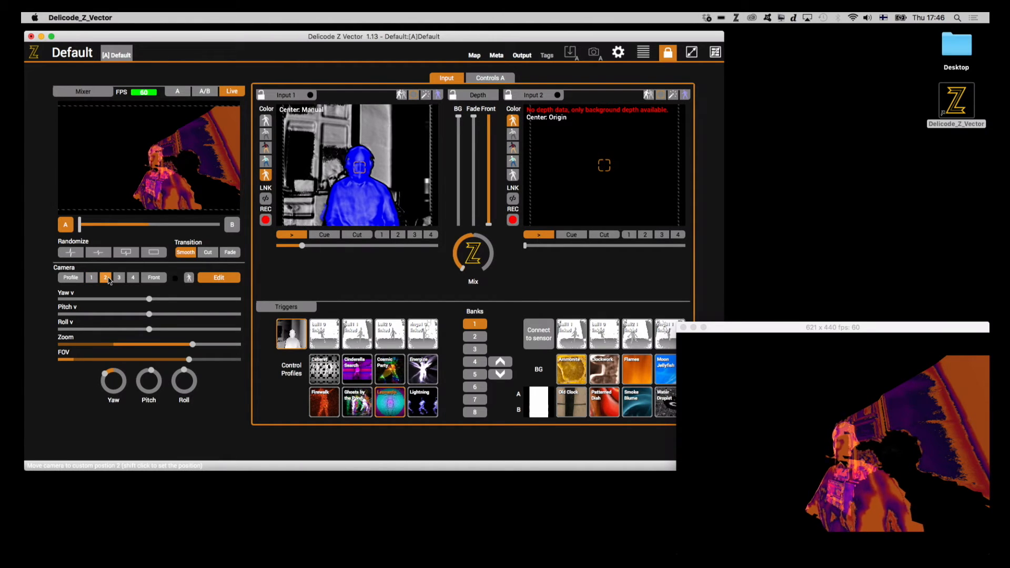
left_click(105, 277)
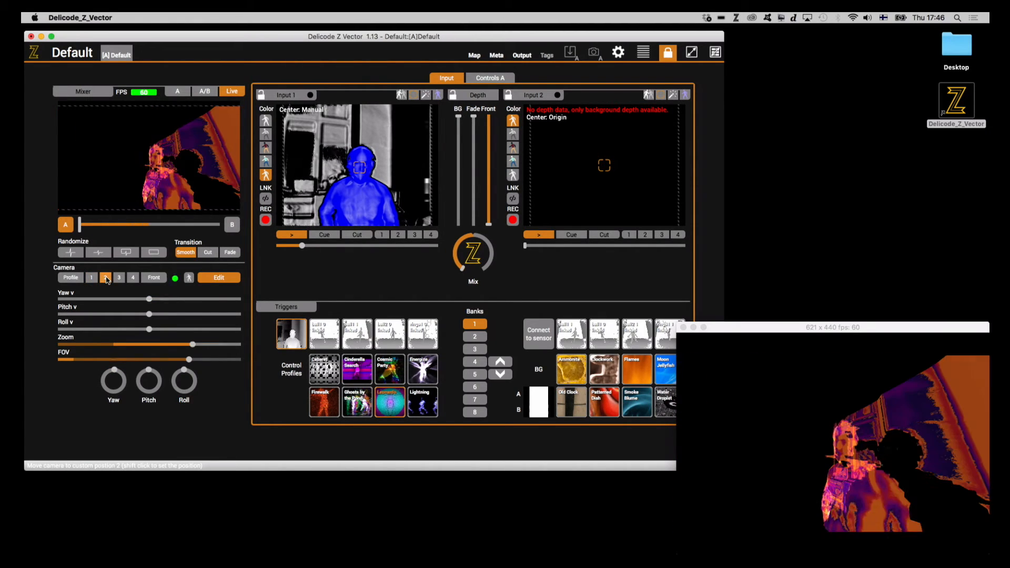
left_click(92, 277)
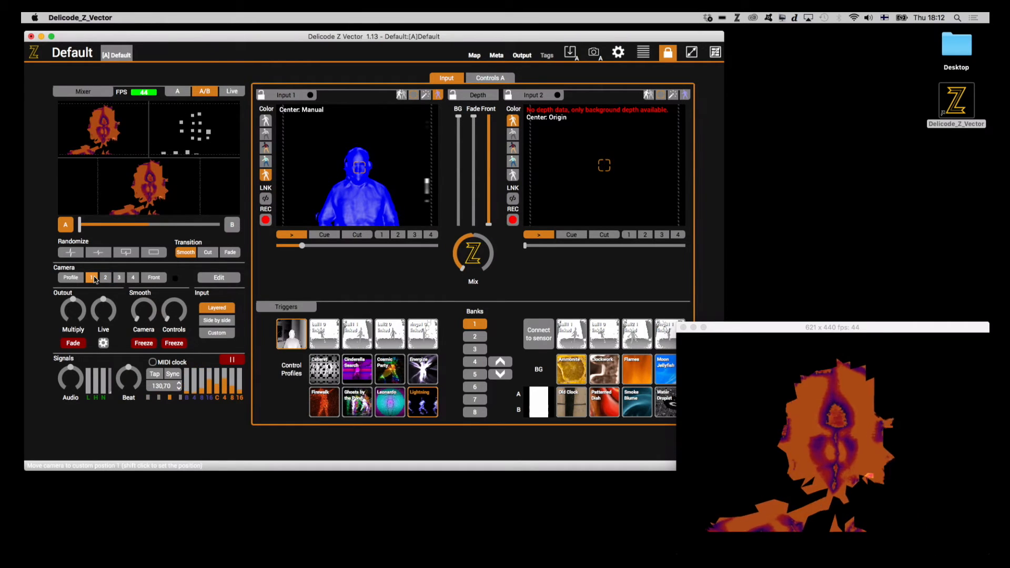
- Go to camera position 1 and raise camera motion smoothing to 24
left_click(91, 277)
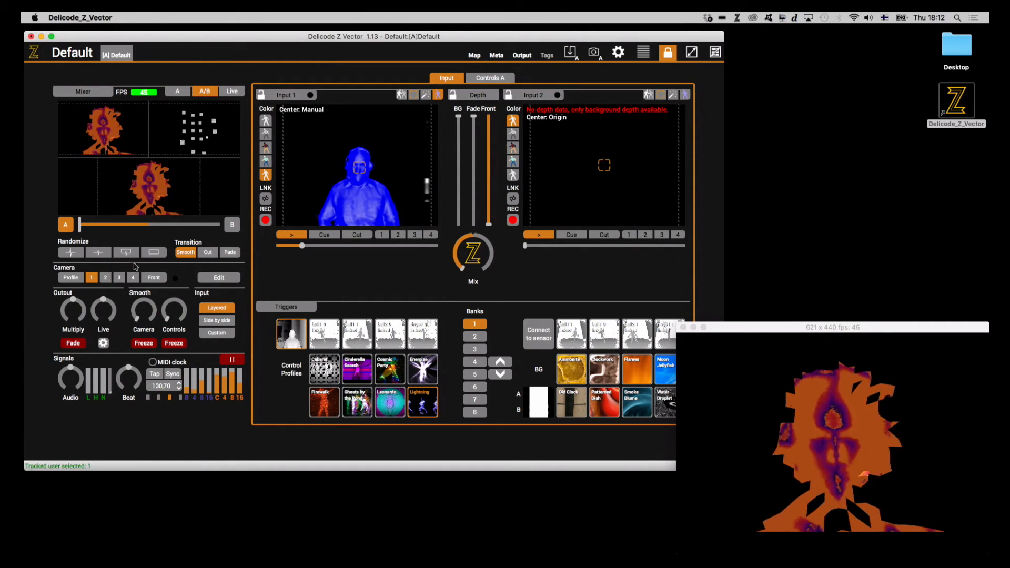
left_click_drag(143, 309, 143, 306)
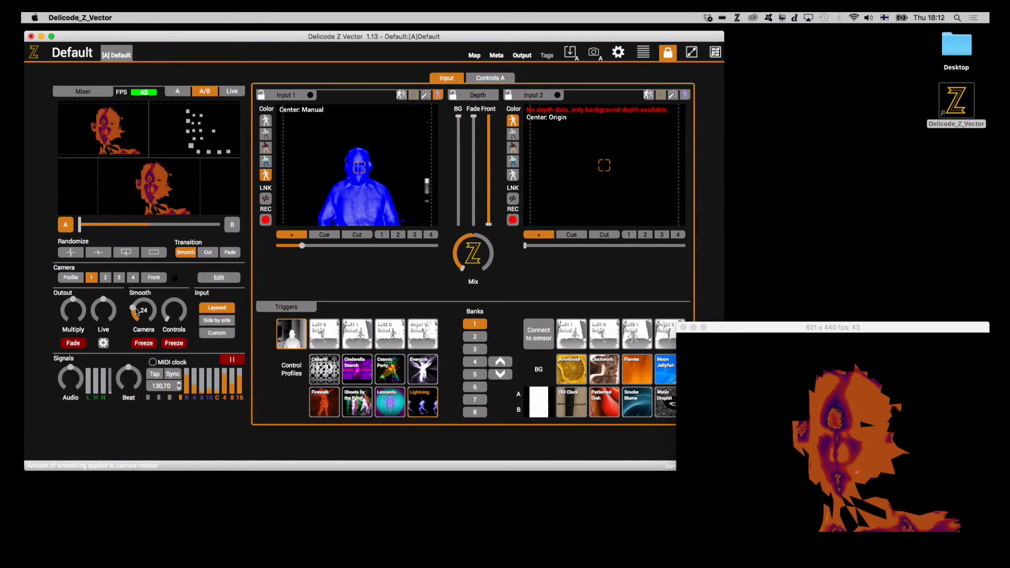
left_click(105, 277)
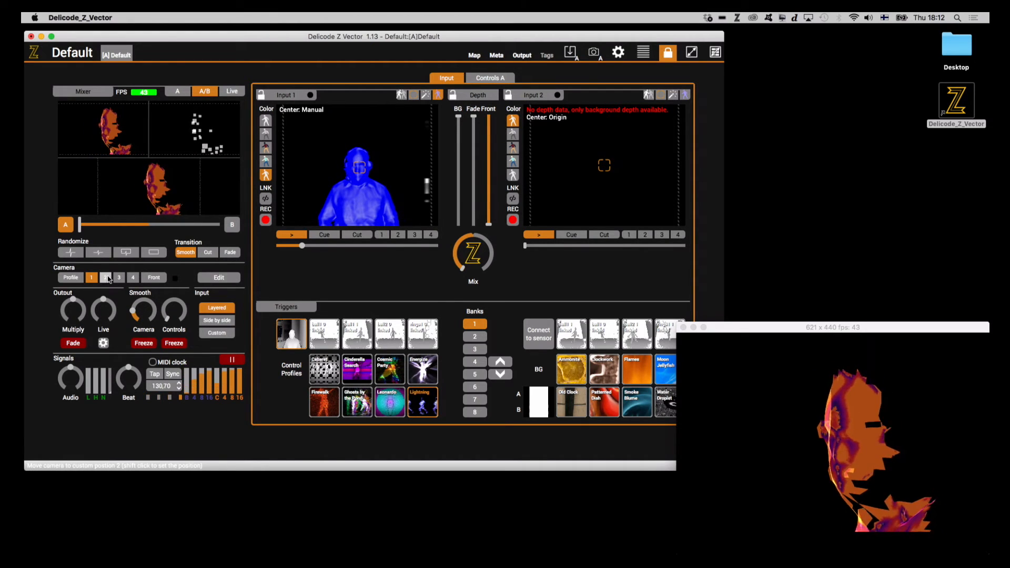
- Move the camera to preset position 2 and bring up its camera settings
left_click(105, 277)
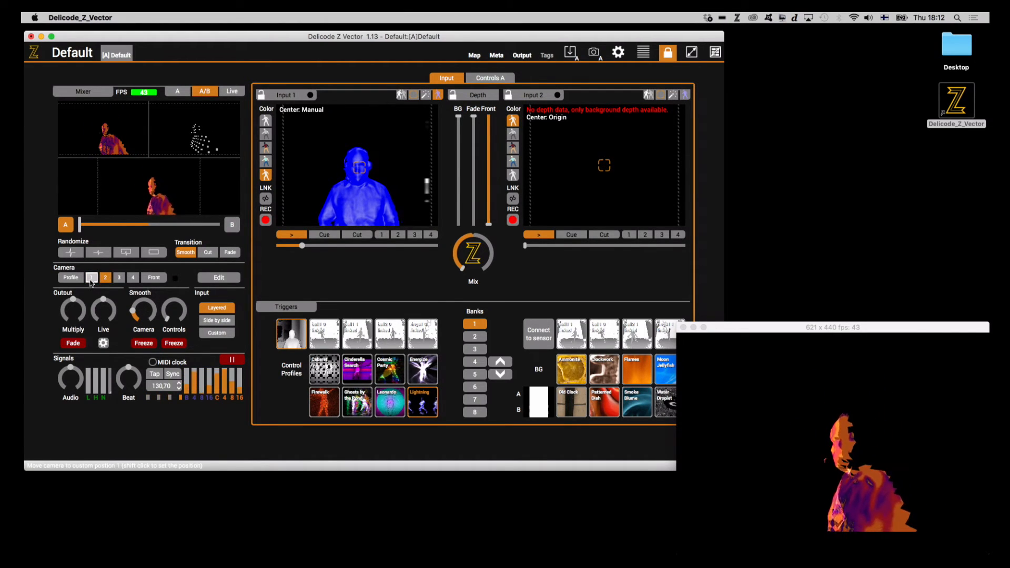
left_click(105, 277)
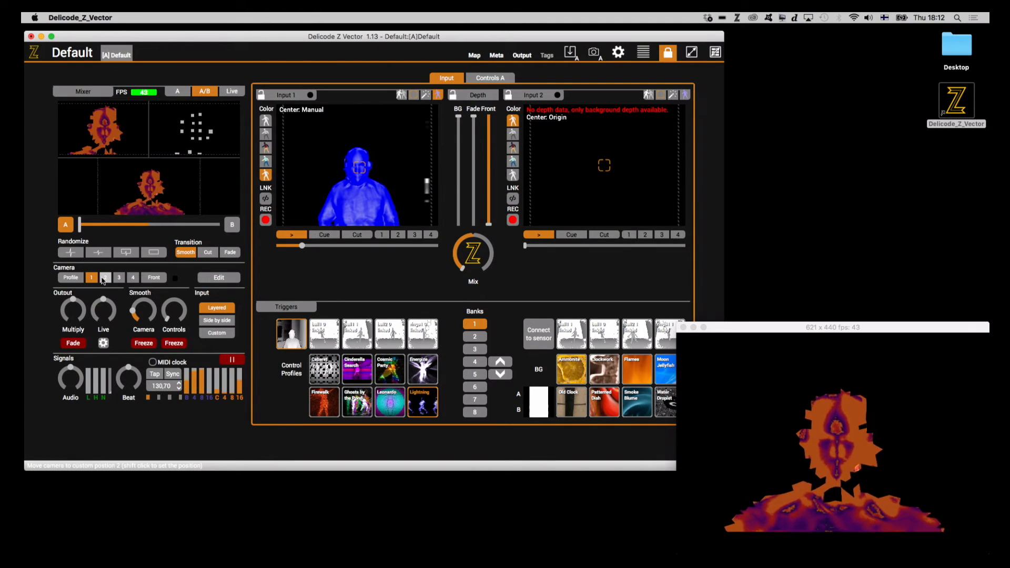
left_click(105, 277)
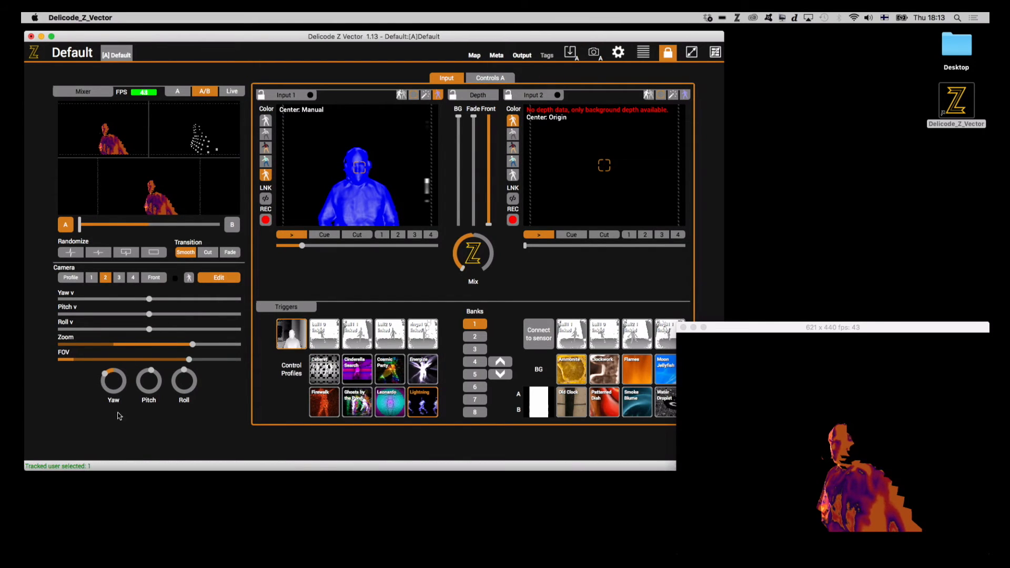
- At camera position 1, try a continuous horizontal yaw spin, stop it, and close camera settings
left_click(91, 277)
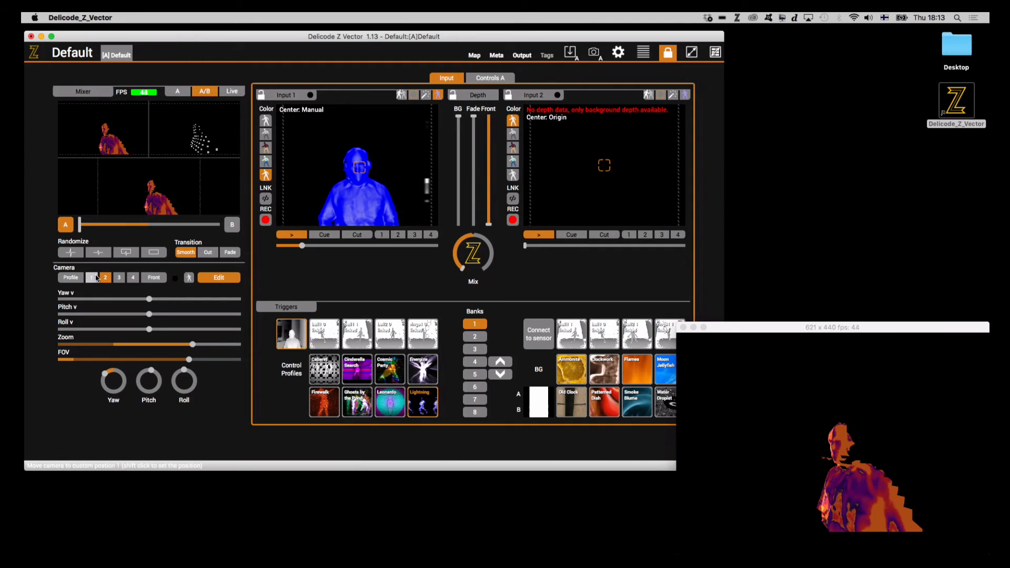
left_click(91, 277)
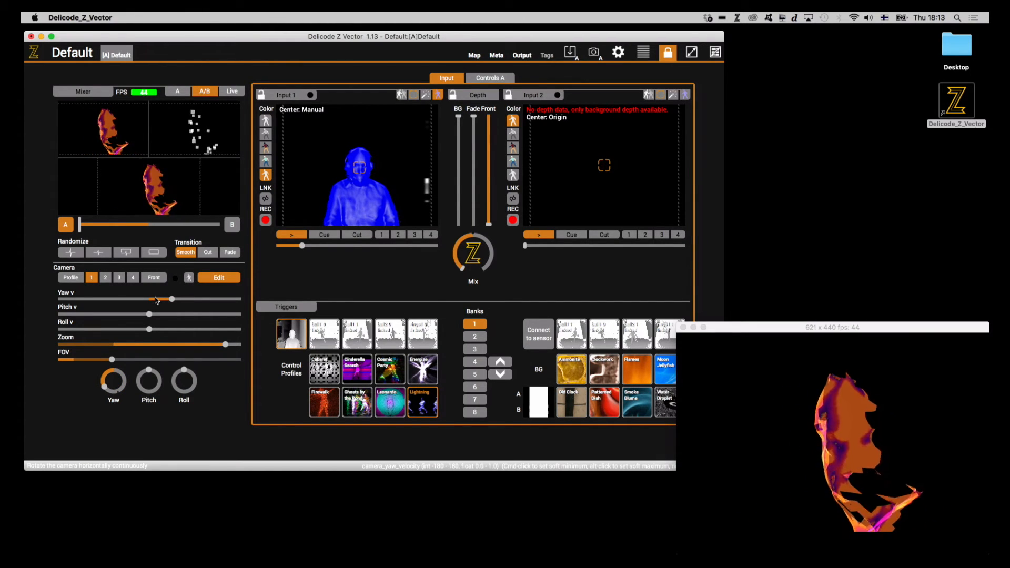
left_click_drag(170, 299, 148, 298)
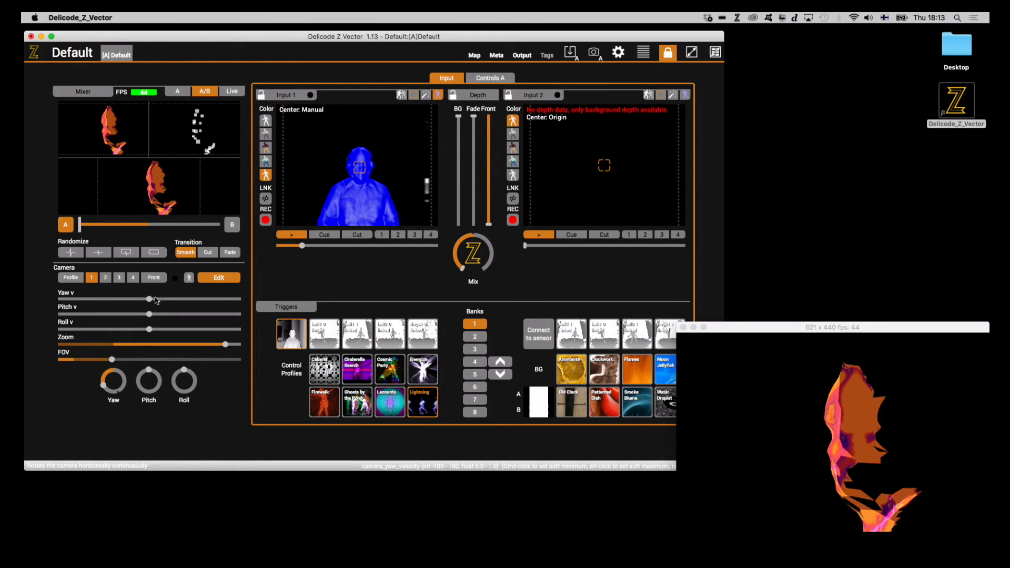
left_click(91, 277)
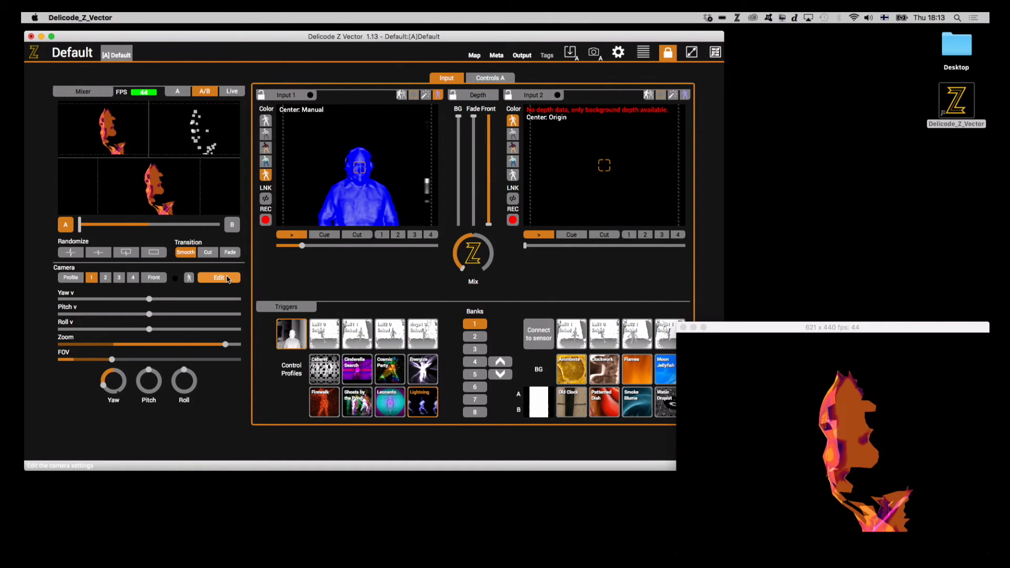
left_click(219, 277)
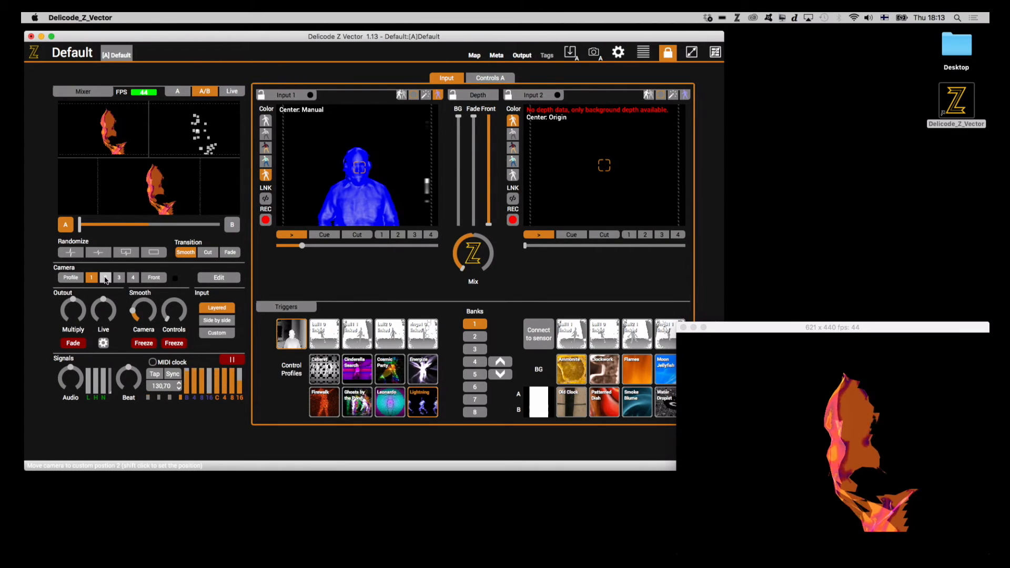
- Cycle the camera between positions 2, 1 and back to 2 with smooth transitions
left_click(105, 277)
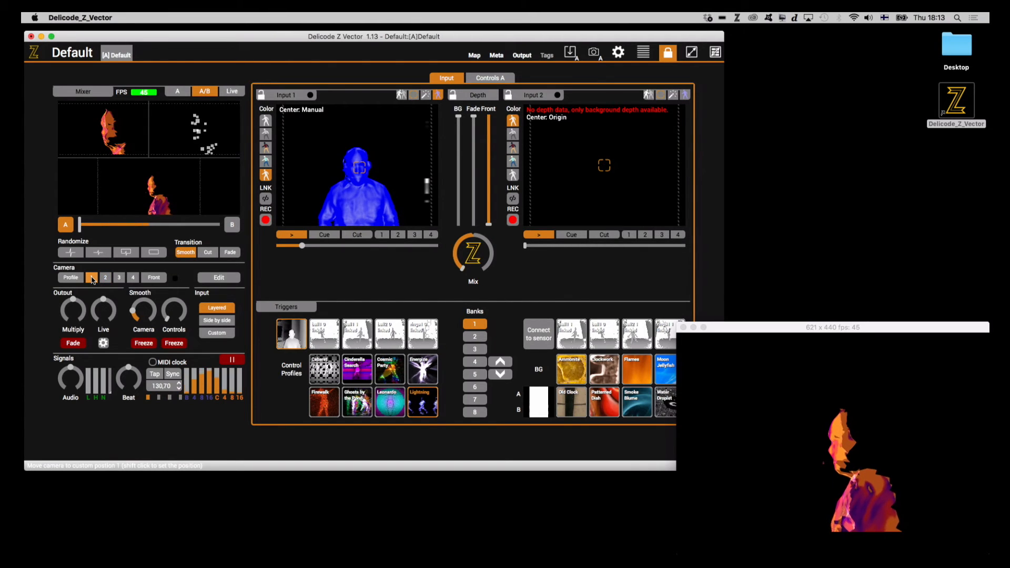
left_click(104, 277)
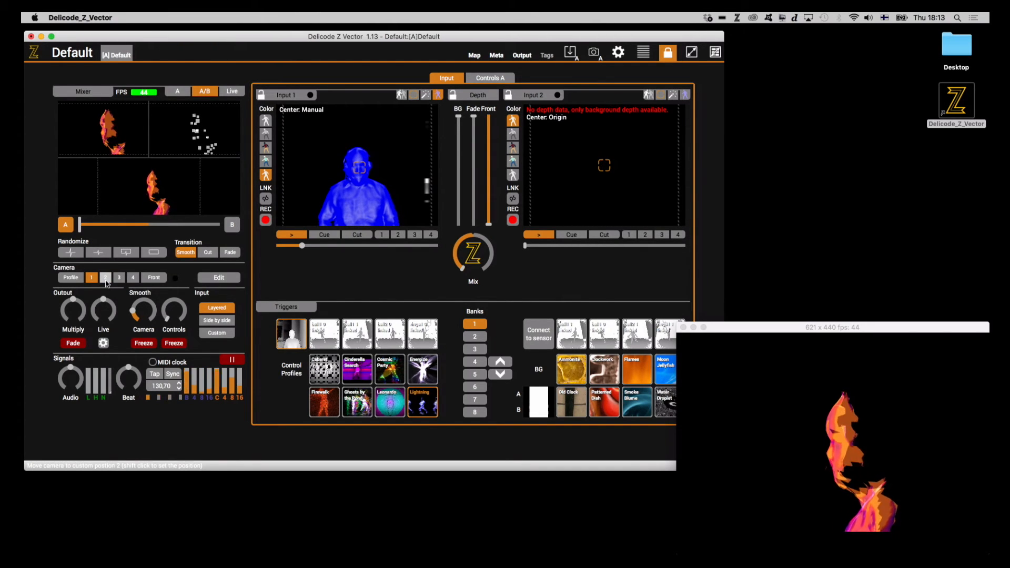
left_click(105, 277)
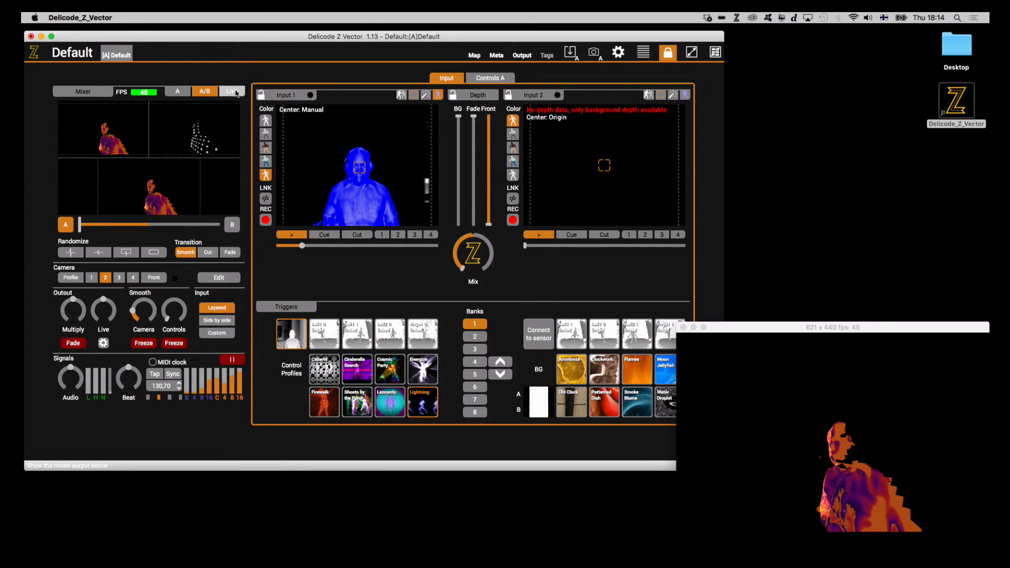
- Show the live output and load the Firewalk then Lightning control profiles
left_click(231, 91)
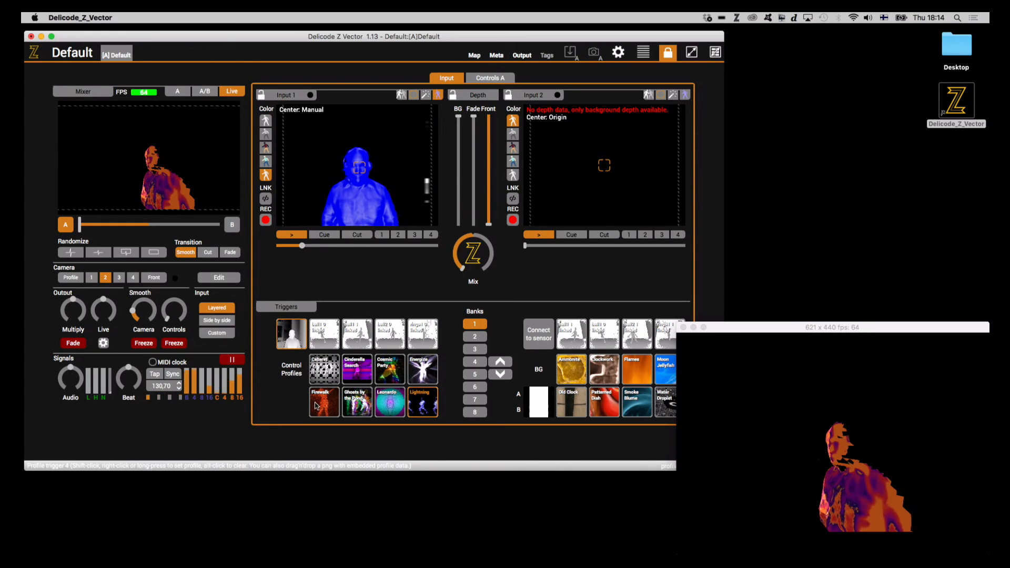
mouse_move(319, 408)
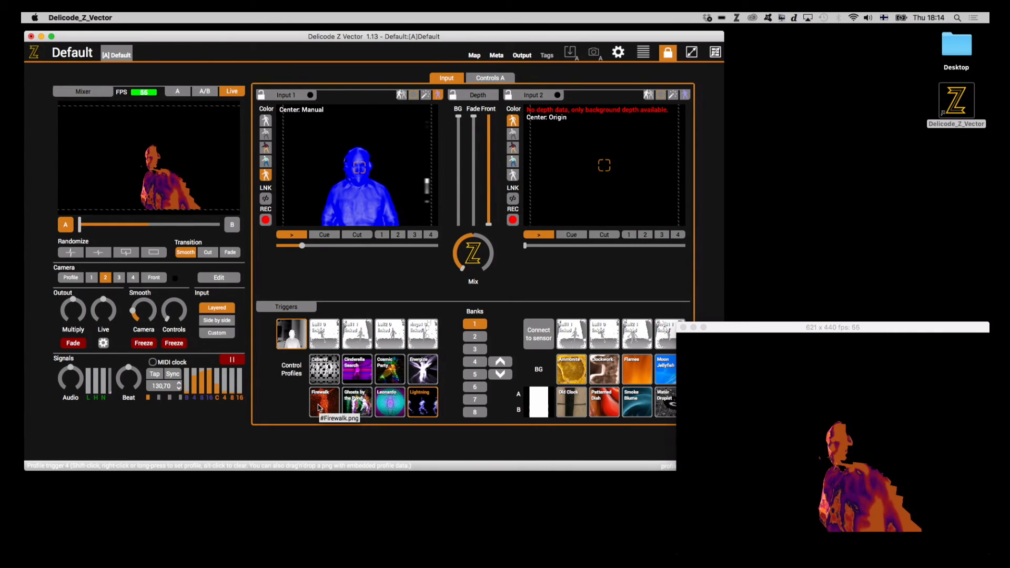
left_click(323, 402)
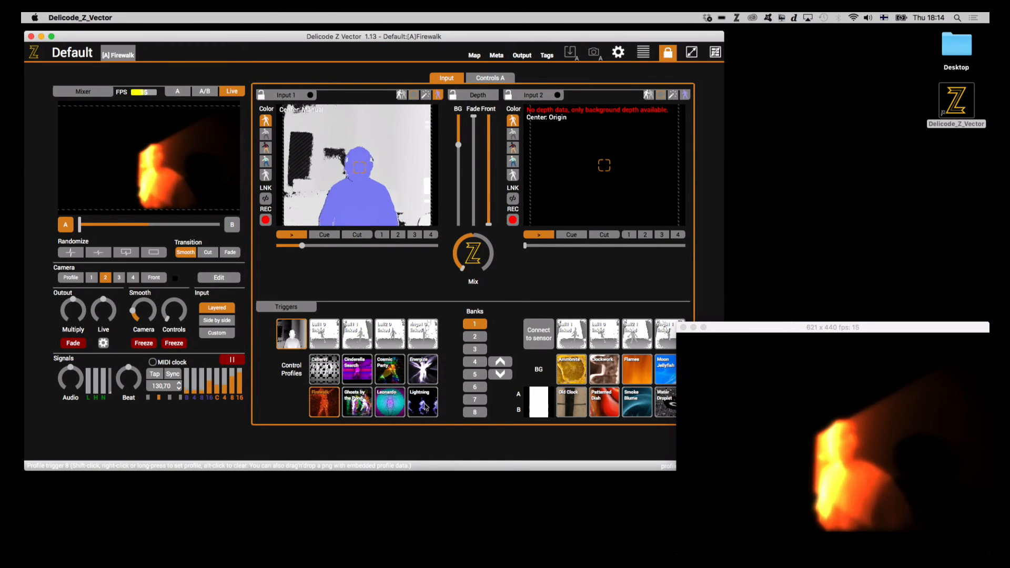
left_click(422, 401)
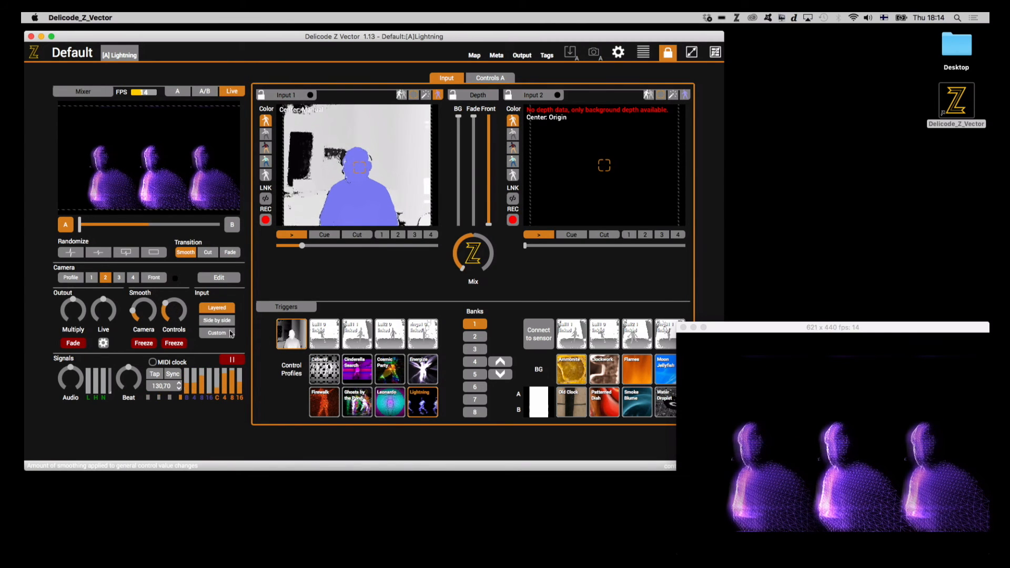
- Alternate Firewalk and Lightning again, ending on Lightning, and go to Controls A
left_click(323, 401)
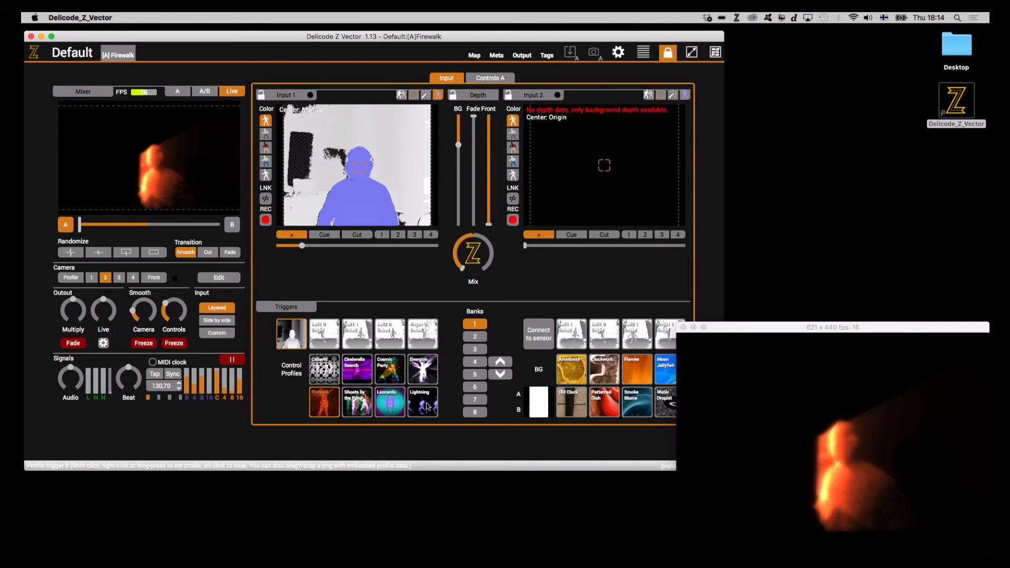
left_click(422, 401)
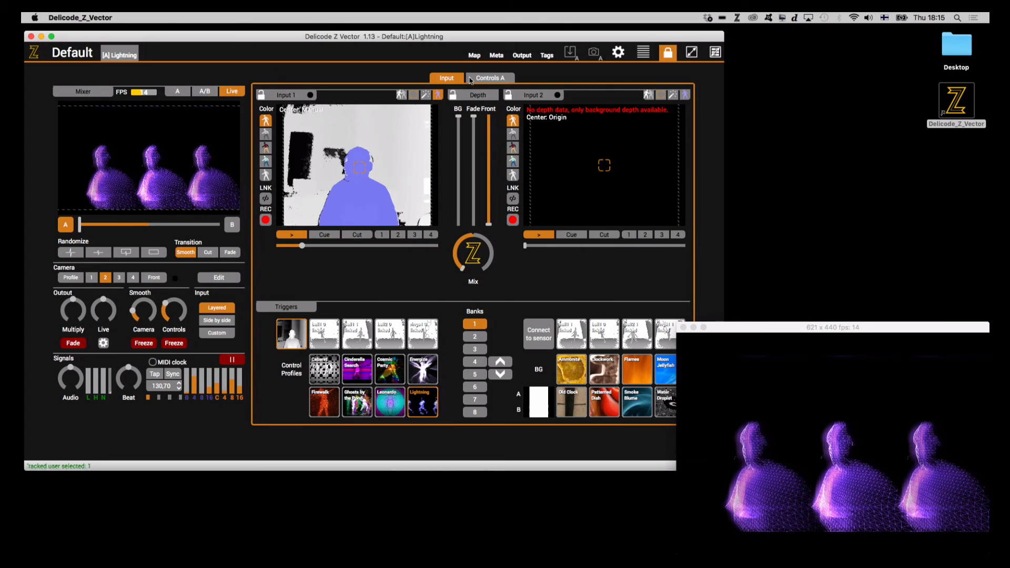
left_click(489, 78)
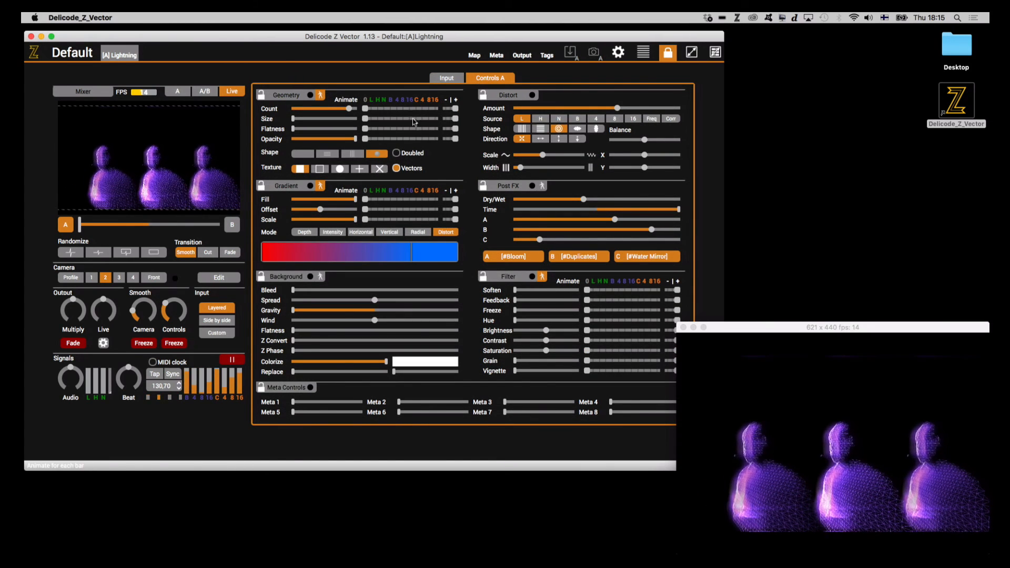
- Turn off the Bloom post effect and adjust smoothing of control value changes
left_click(510, 256)
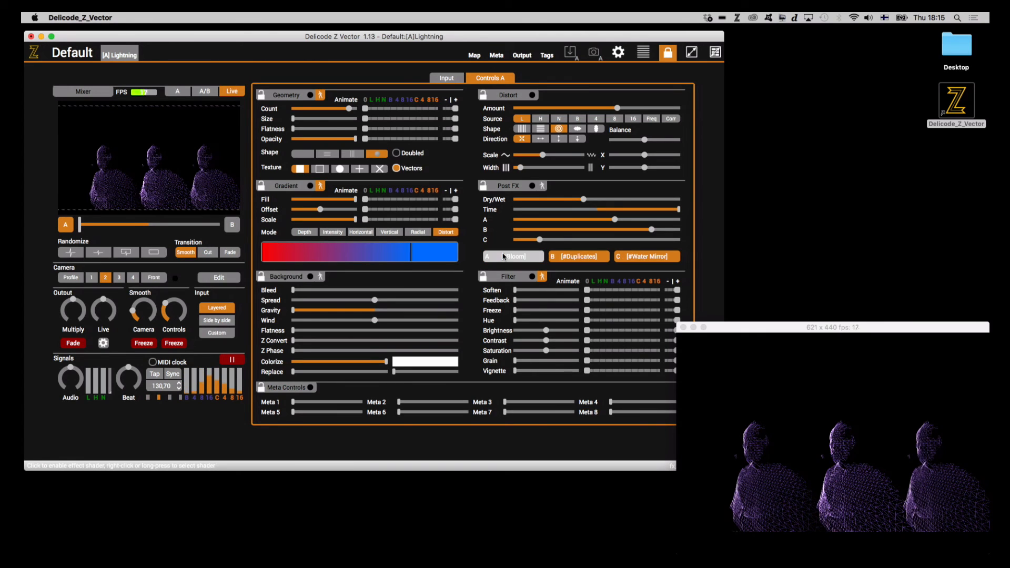
left_click(576, 256)
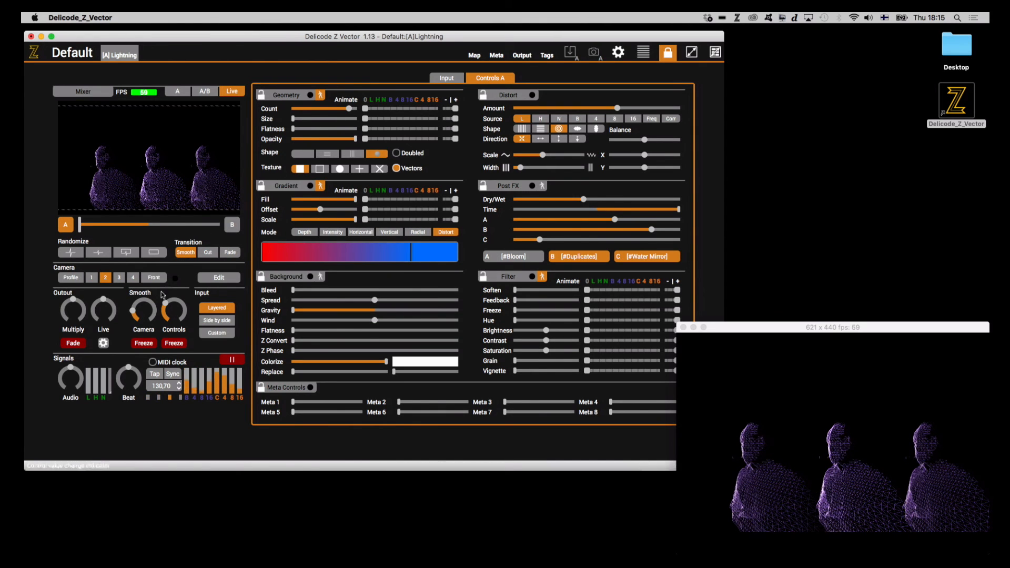
left_click(174, 310)
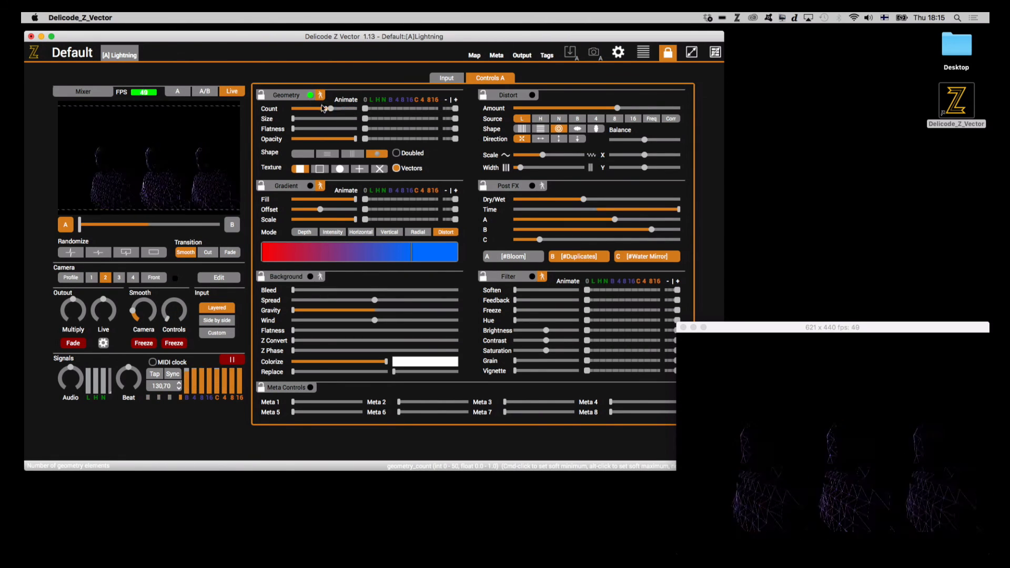
- Sweep the Geometry Count slider down and up, leaving it near maximum at 50
left_click_drag(335, 109, 351, 108)
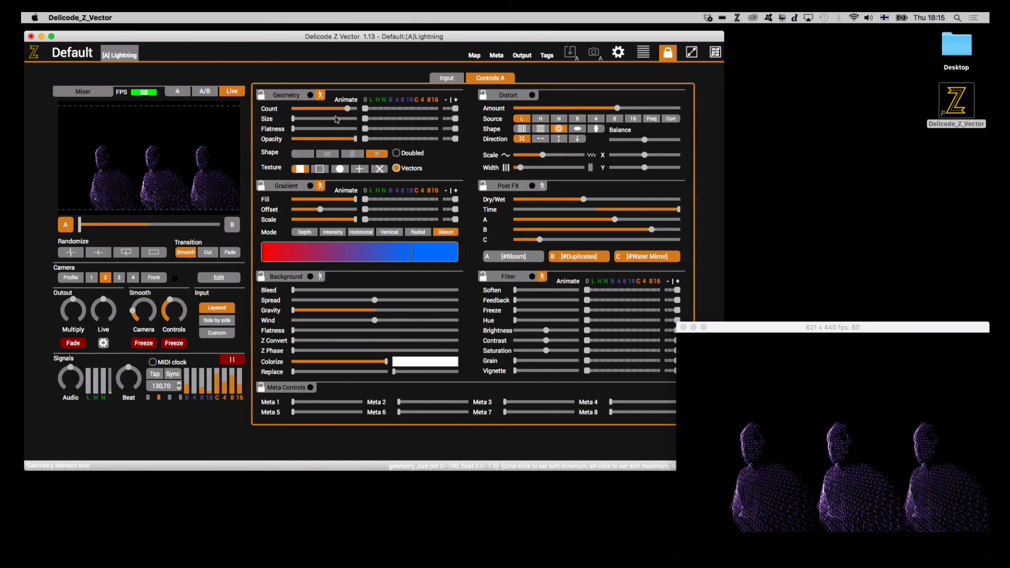
left_click_drag(357, 108, 291, 109)
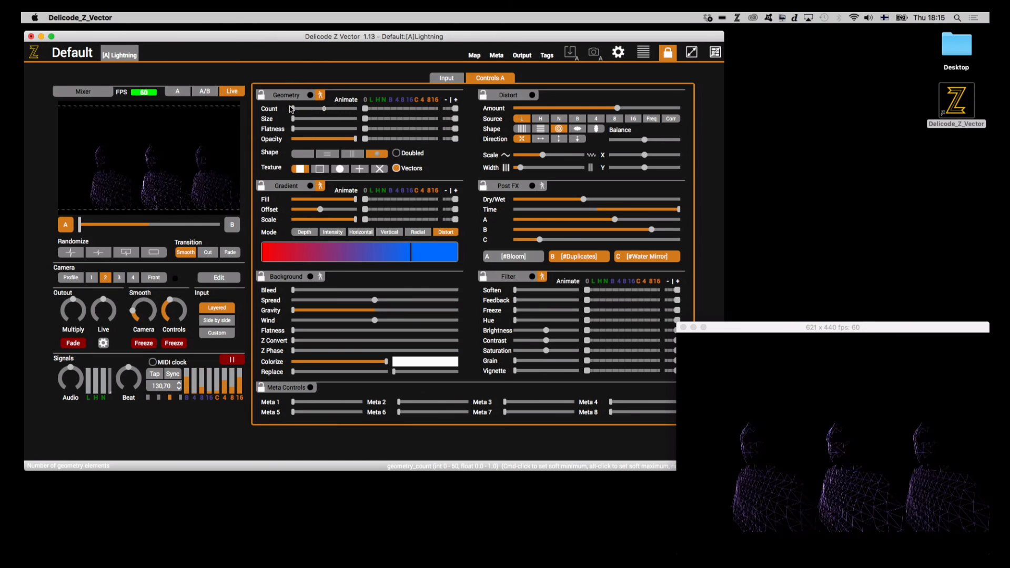
left_click_drag(292, 108, 350, 108)
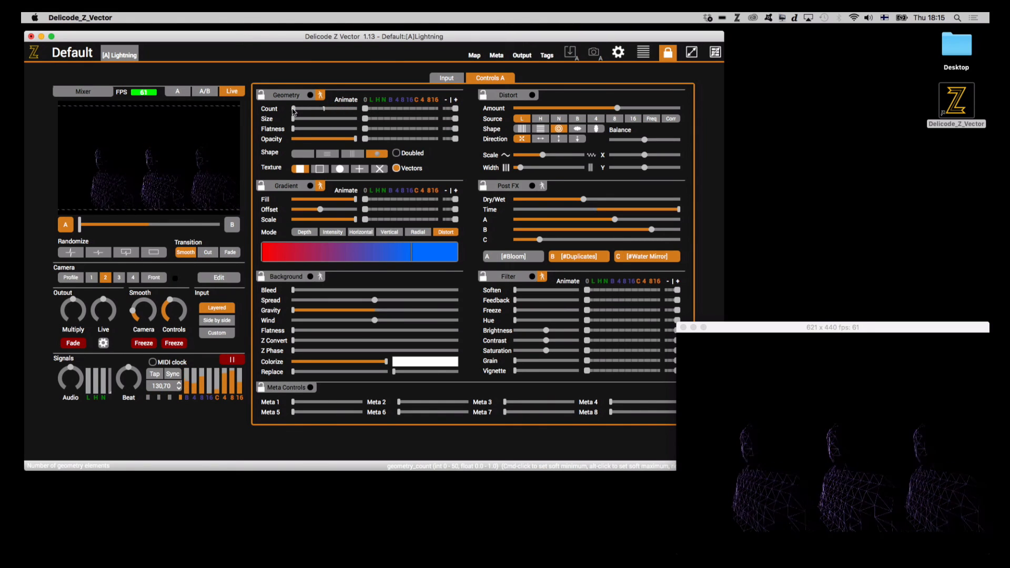
left_click_drag(292, 108, 353, 109)
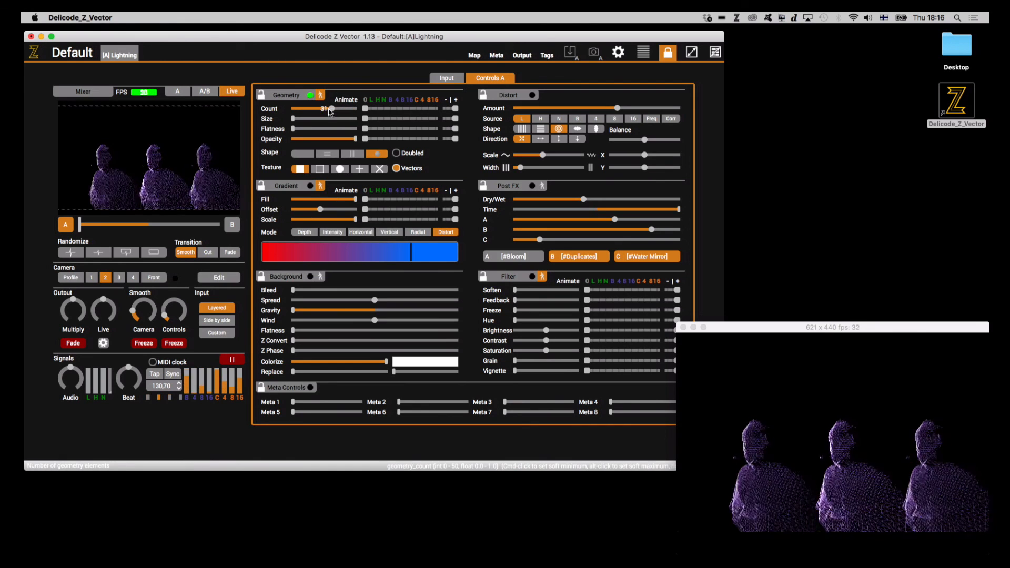
left_click_drag(328, 108, 353, 108)
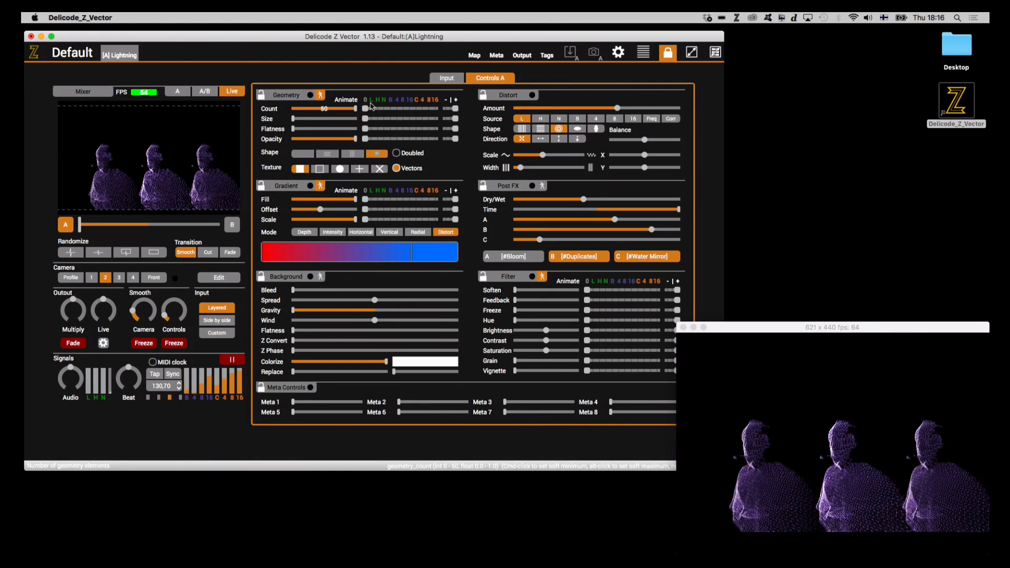
left_click(310, 94)
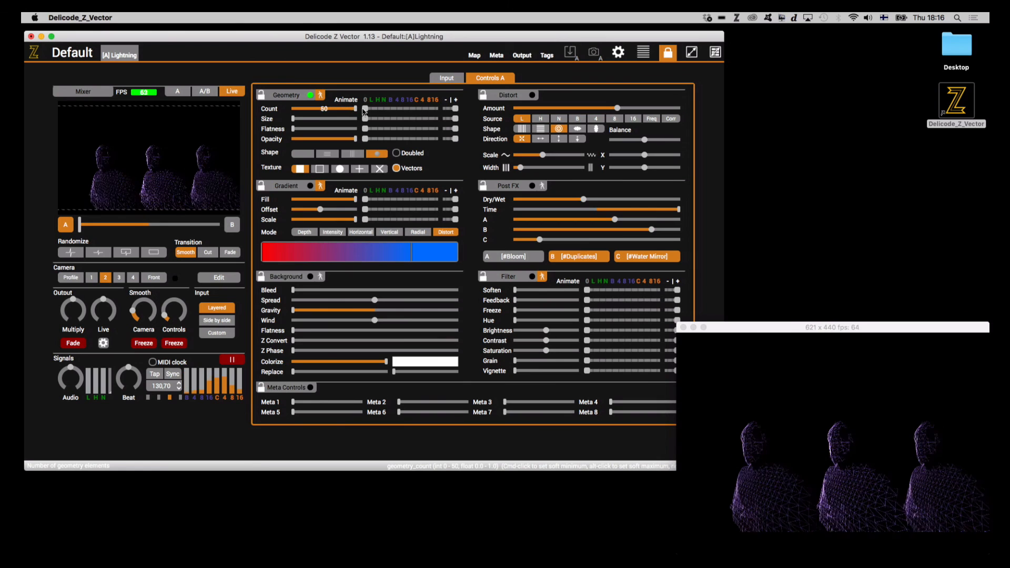